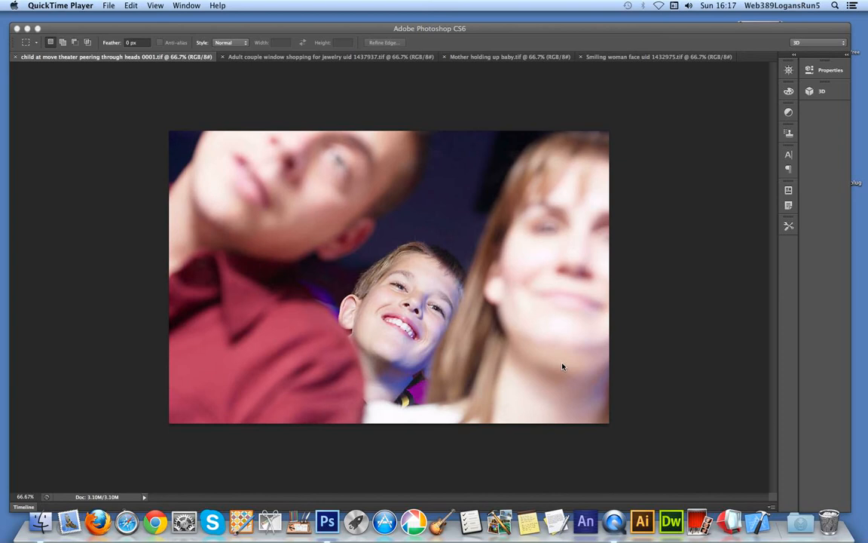
{"action": "mouse_move", "coordinate": [422, 181]}
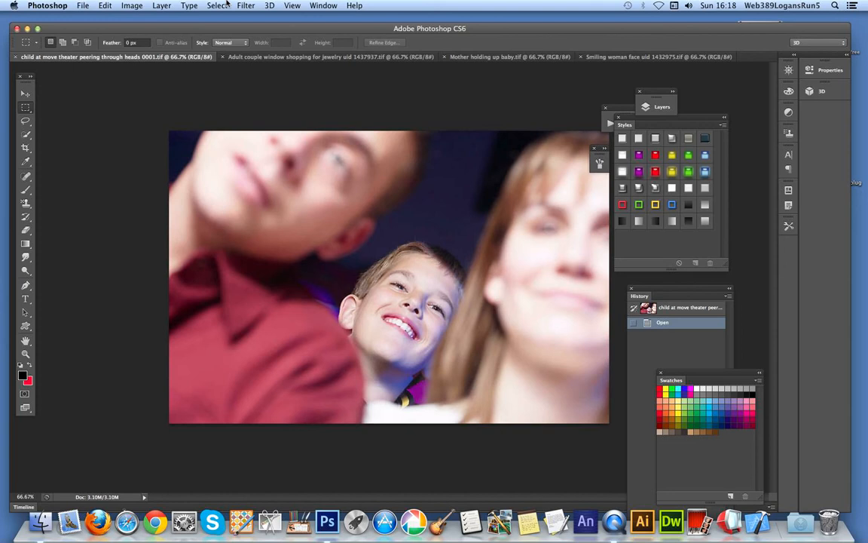
Soften the family theater photo with an 8-pixel Gaussian Blur as the background
{"action": "left_click", "coordinate": [246, 6]}
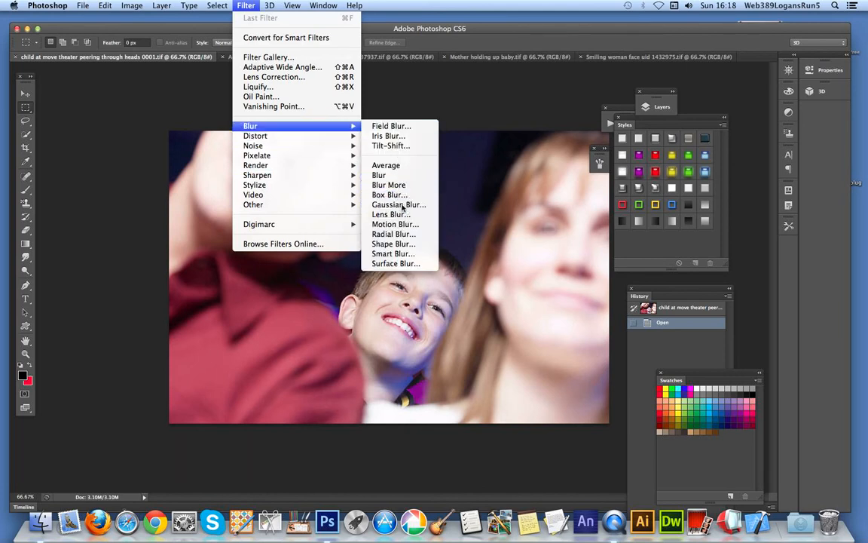
{"action": "left_click", "coordinate": [397, 205]}
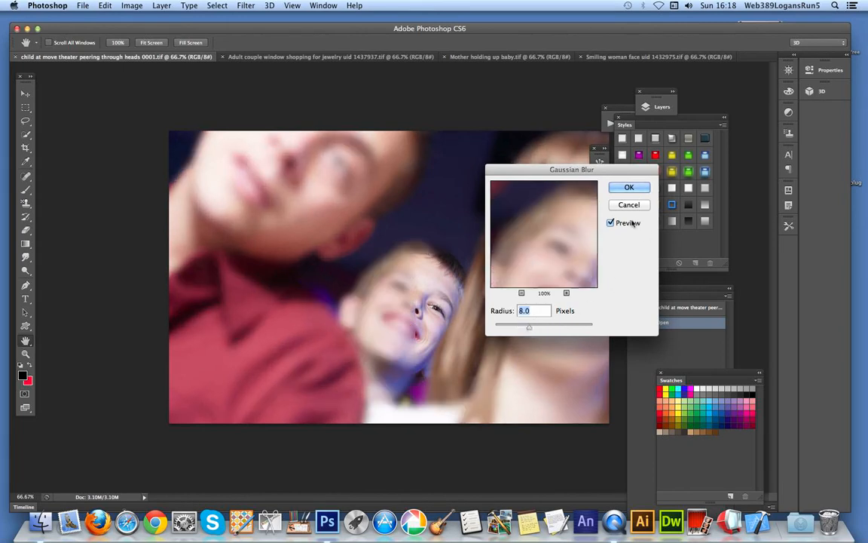
{"action": "left_click", "coordinate": [629, 186]}
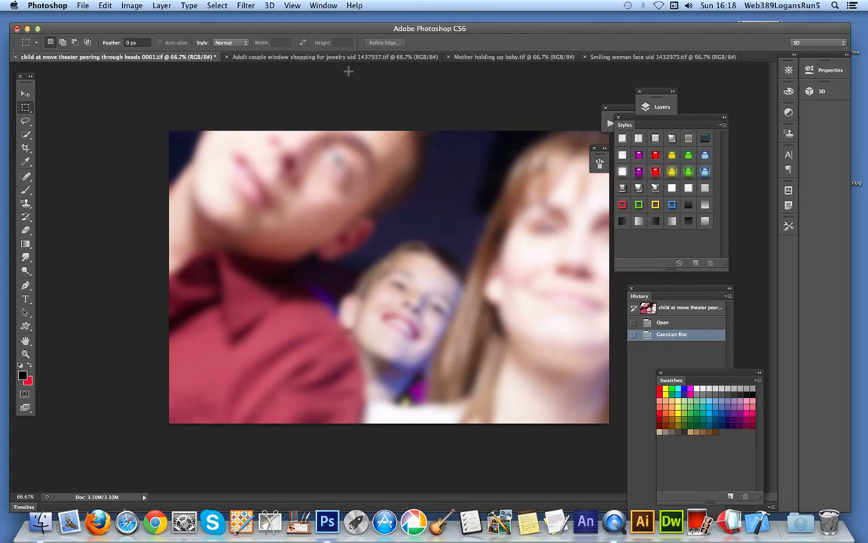
On the couple photo, draw a curved custom-shape frame in Quick Mask and copy that selection
{"action": "left_click", "coordinate": [332, 57]}
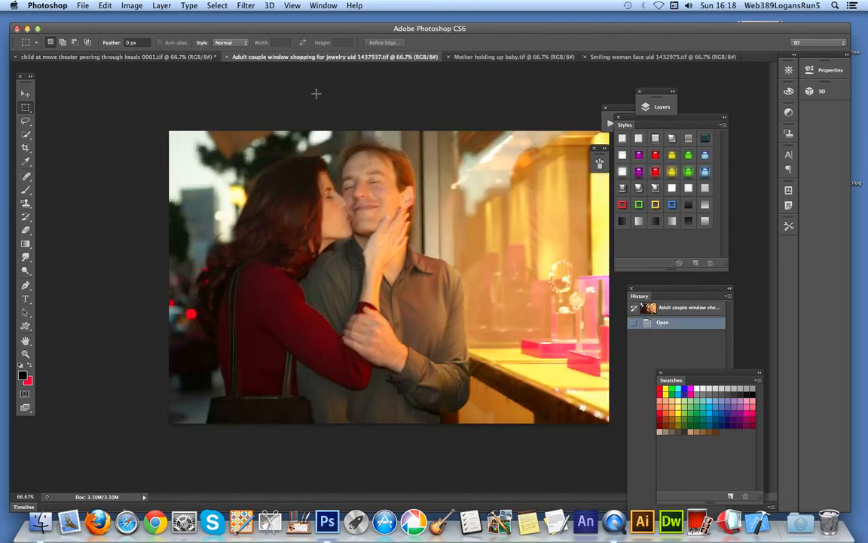
{"action": "mouse_move", "coordinate": [81, 113]}
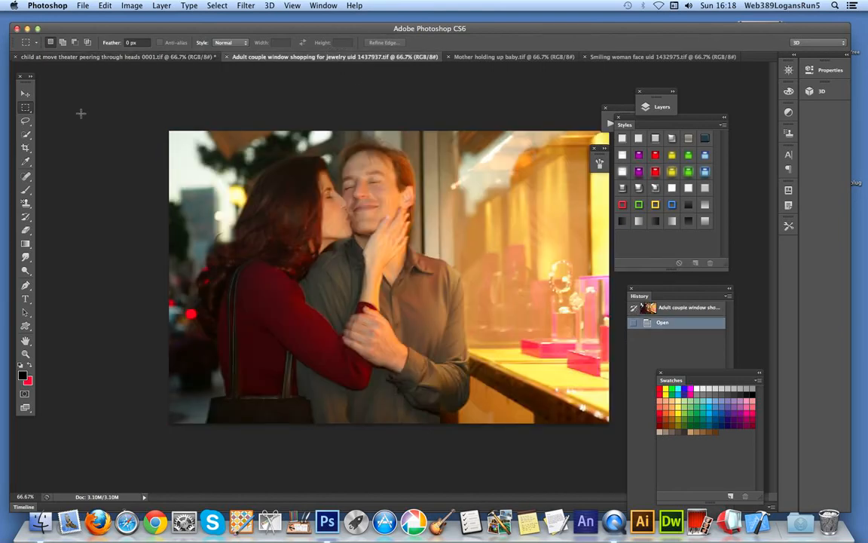
{"action": "left_click", "coordinate": [26, 325]}
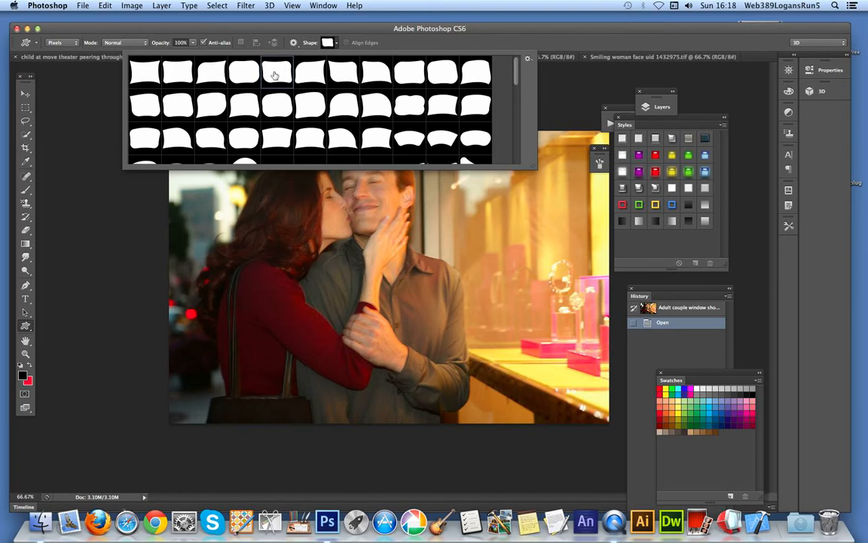
{"action": "mouse_move", "coordinate": [274, 74]}
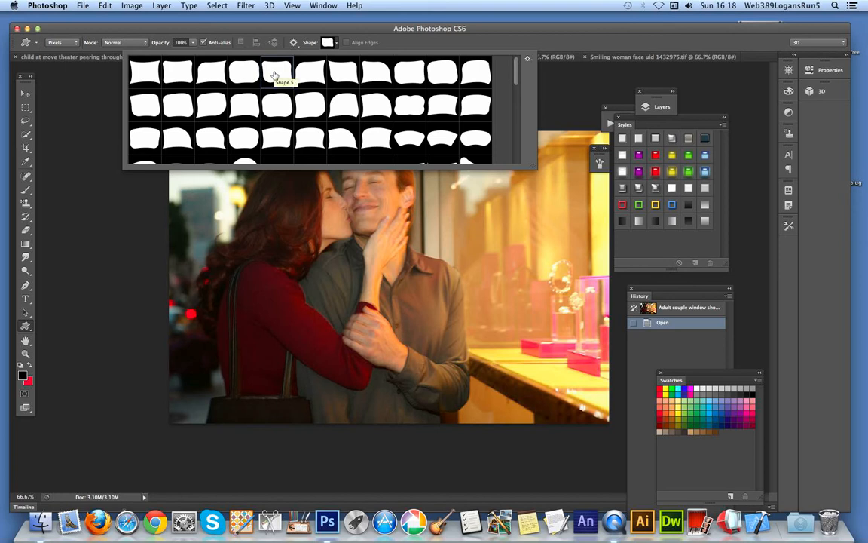
{"action": "mouse_move", "coordinate": [309, 72]}
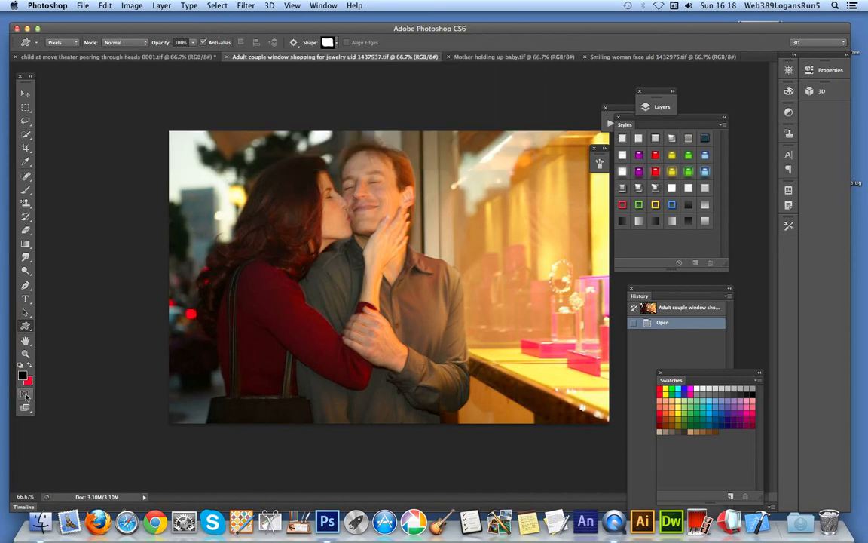
{"action": "left_click", "coordinate": [24, 392]}
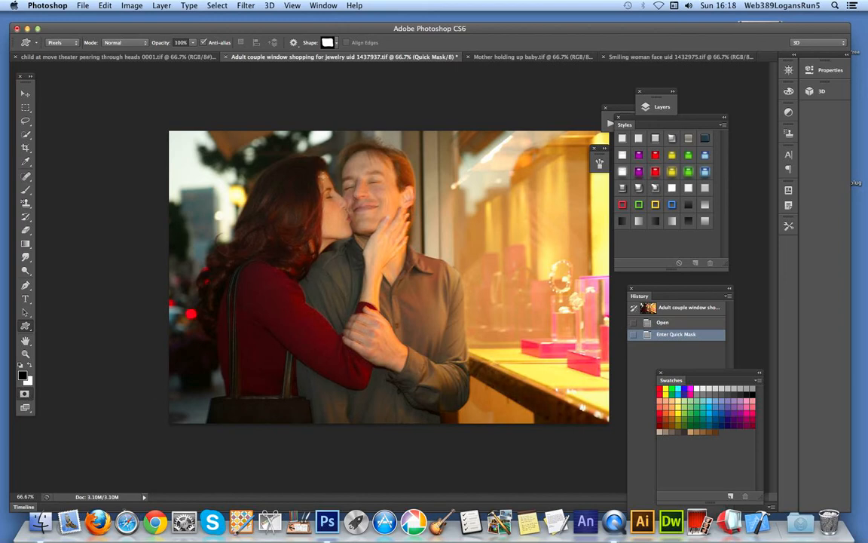
{"action": "left_click_drag", "start_coordinate": [226, 143], "coordinate": [455, 341]}
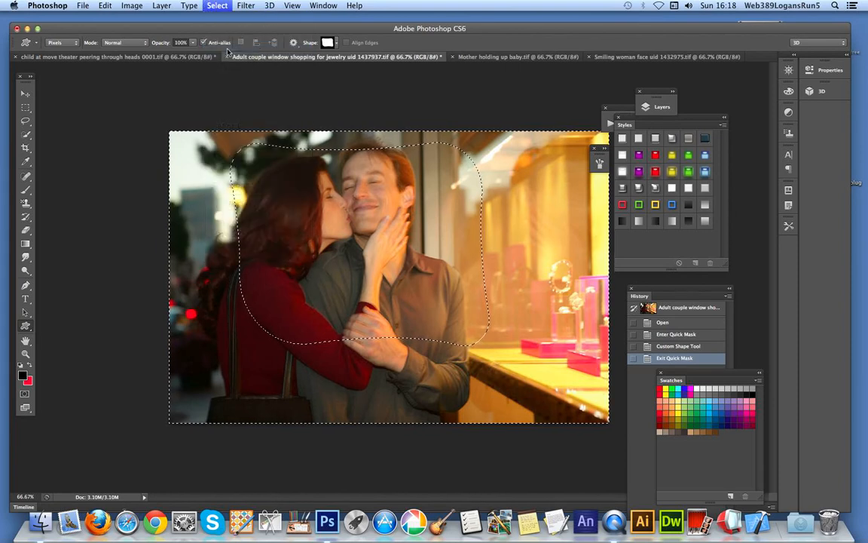
{"action": "left_click", "coordinate": [106, 6]}
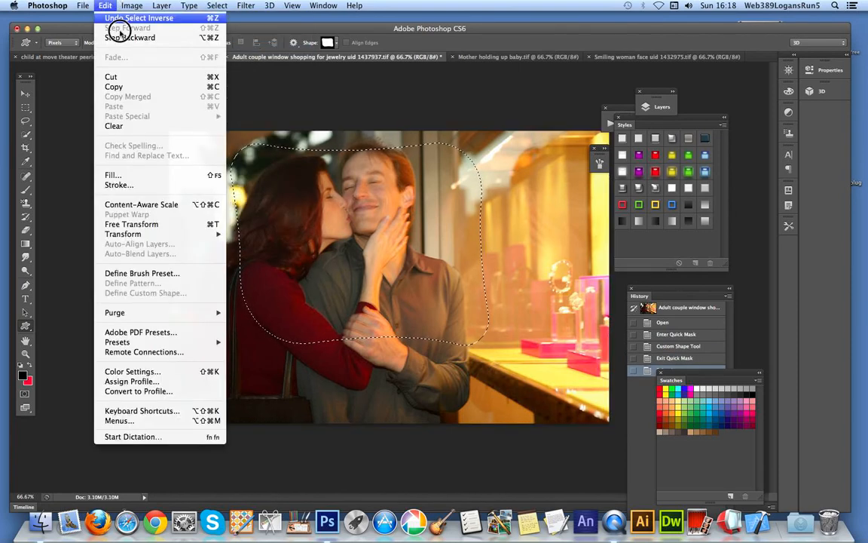
{"action": "left_click", "coordinate": [138, 18]}
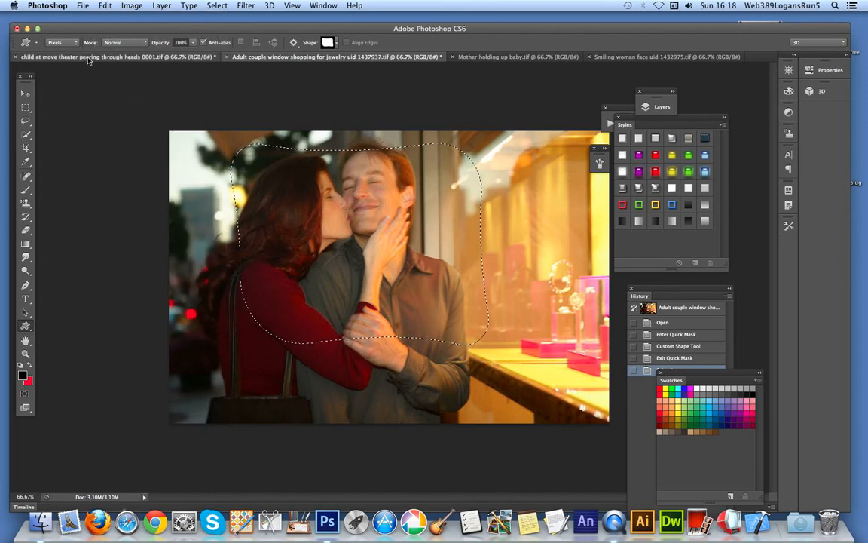
Paste the couple cutout onto the blurred photo and Free Transform it smaller into the lower-left corner
{"action": "left_click", "coordinate": [115, 58]}
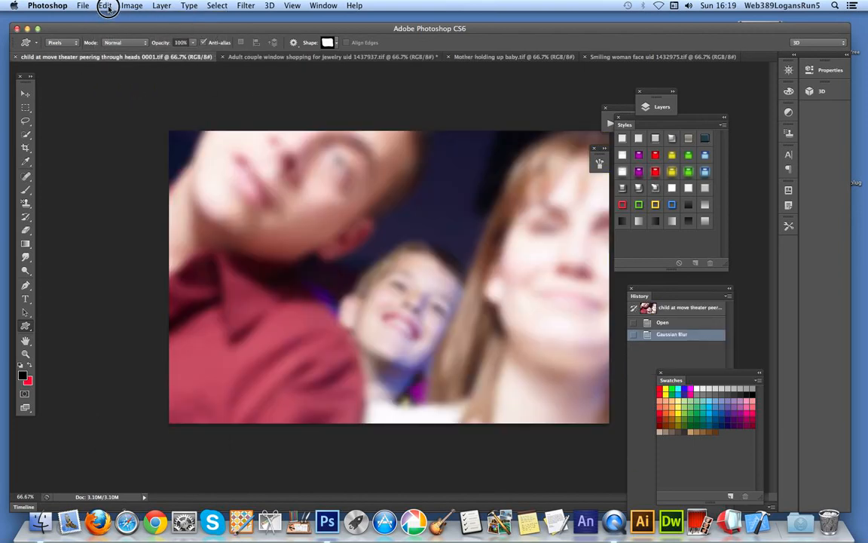
{"action": "left_click", "coordinate": [105, 6]}
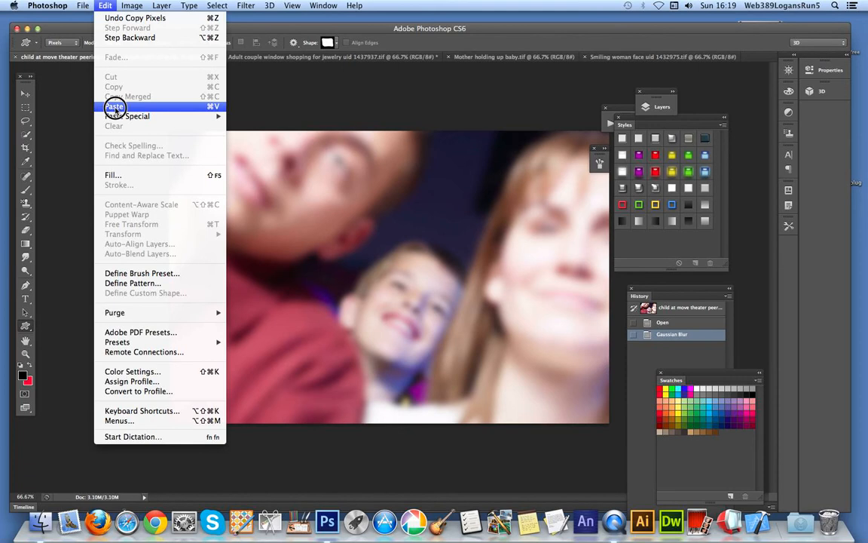
{"action": "left_click", "coordinate": [115, 105]}
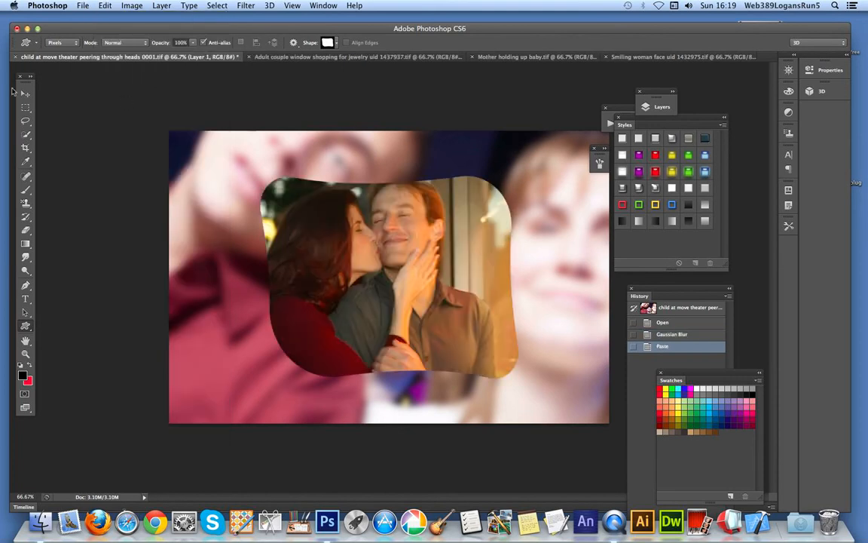
{"action": "left_click", "coordinate": [24, 93]}
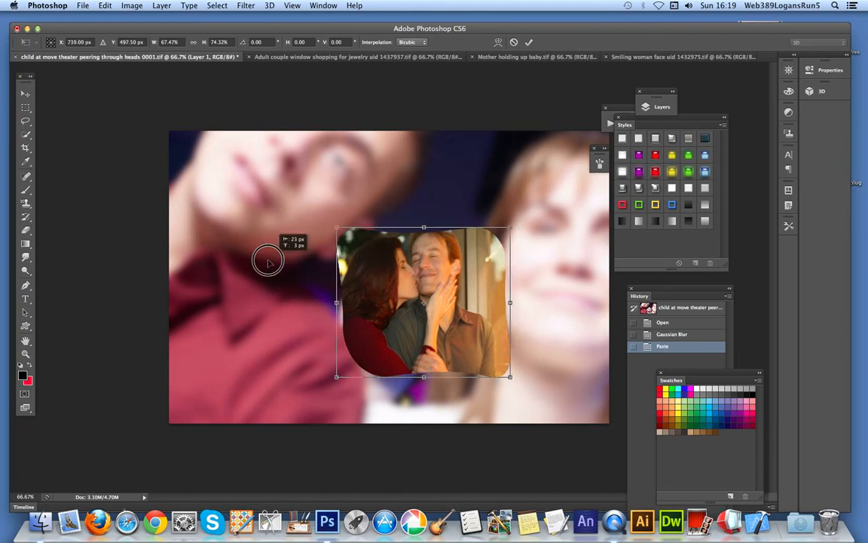
{"action": "left_click_drag", "start_coordinate": [424, 301], "coordinate": [262, 338]}
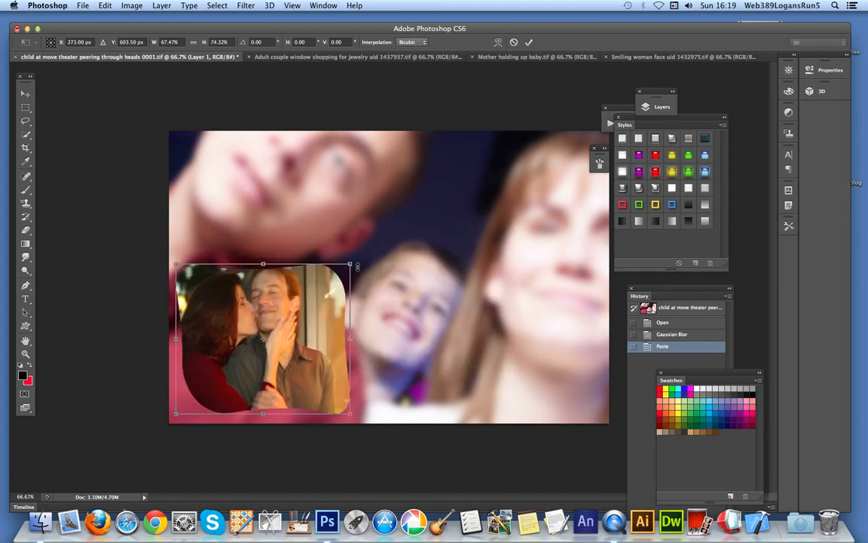
{"action": "left_click_drag", "start_coordinate": [350, 264], "coordinate": [329, 307]}
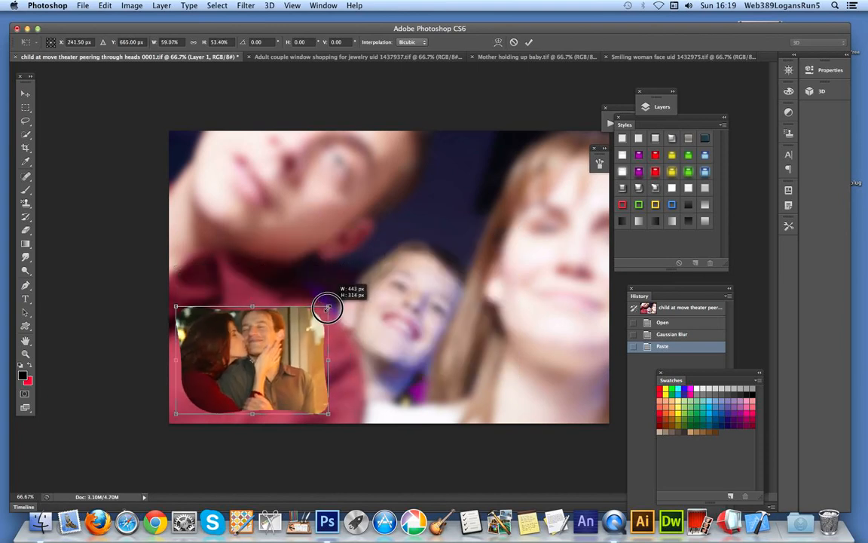
{"action": "left_click", "coordinate": [528, 42]}
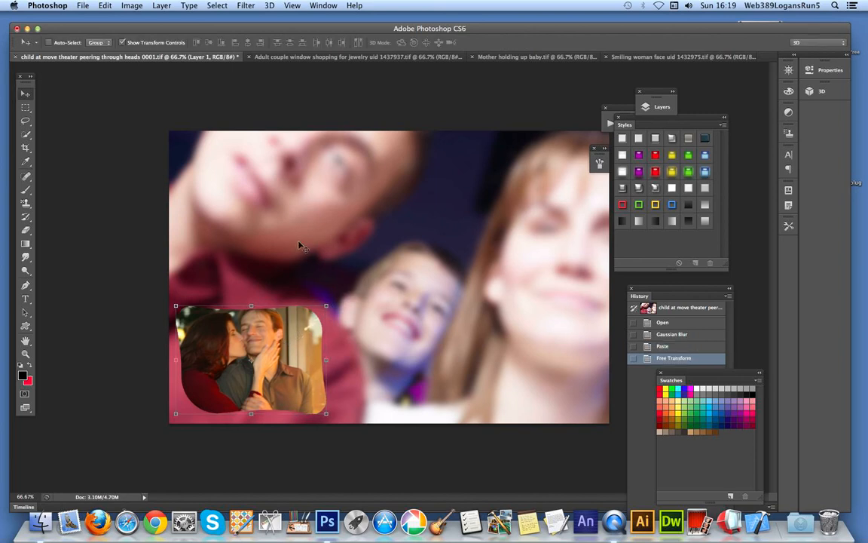
Give the couple cutout a white outside stroke and a drop shadow dragged slightly down and sideways
{"action": "left_click", "coordinate": [161, 6]}
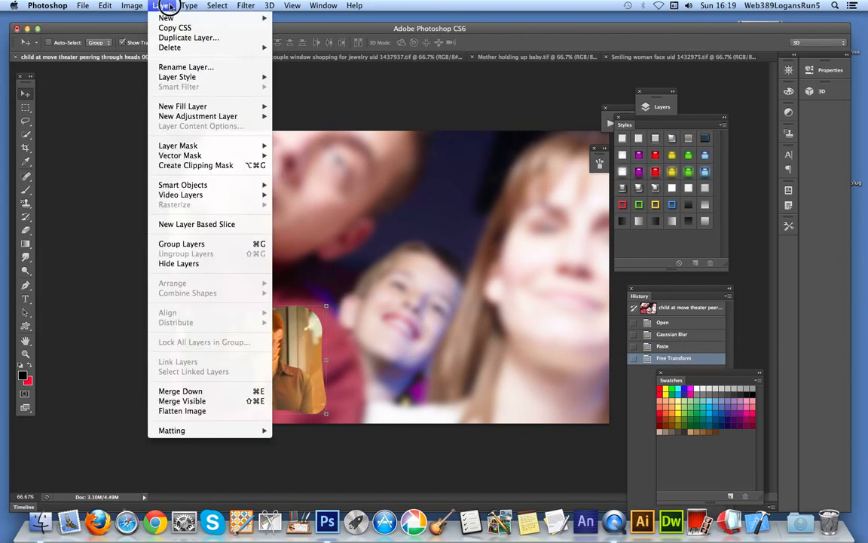
{"action": "mouse_move", "coordinate": [176, 75]}
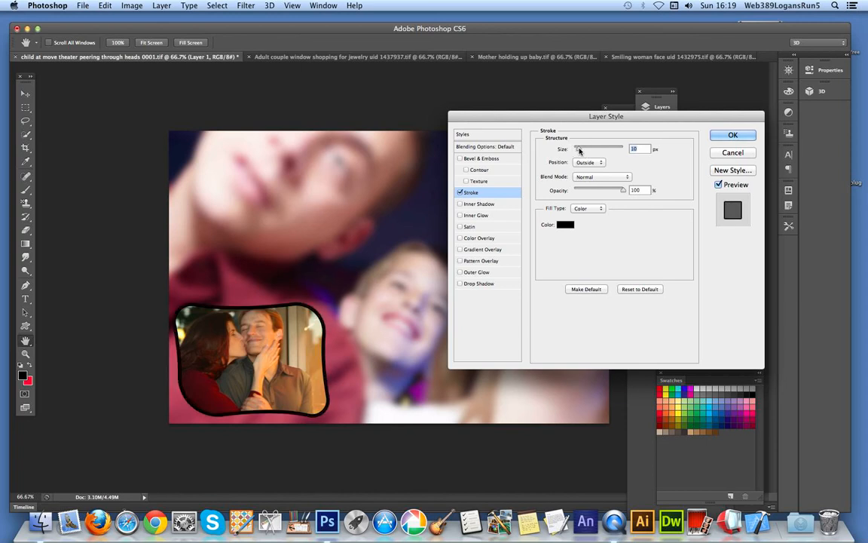
{"action": "left_click", "coordinate": [565, 225]}
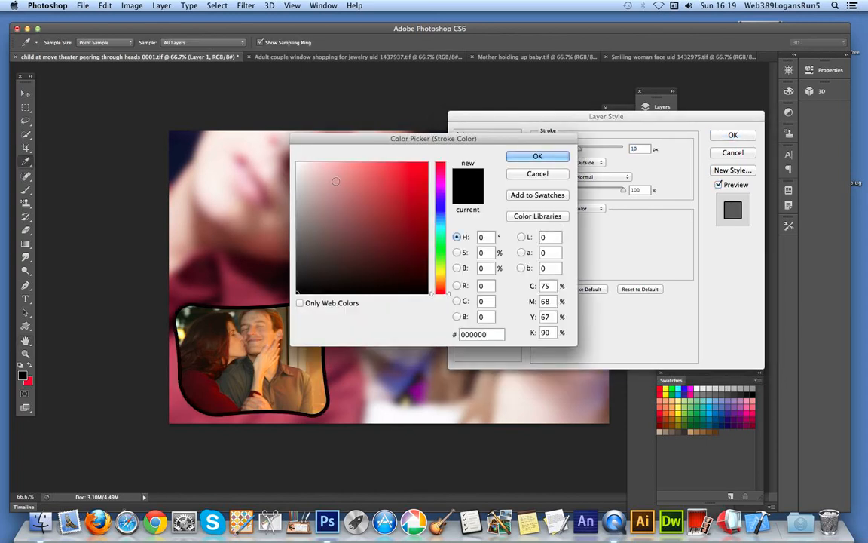
{"action": "left_click", "coordinate": [537, 156]}
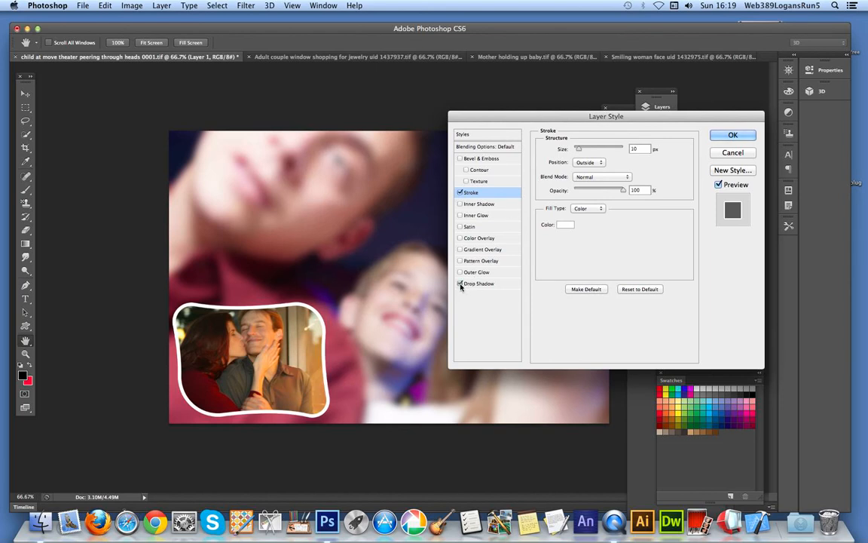
{"action": "left_click", "coordinate": [479, 283]}
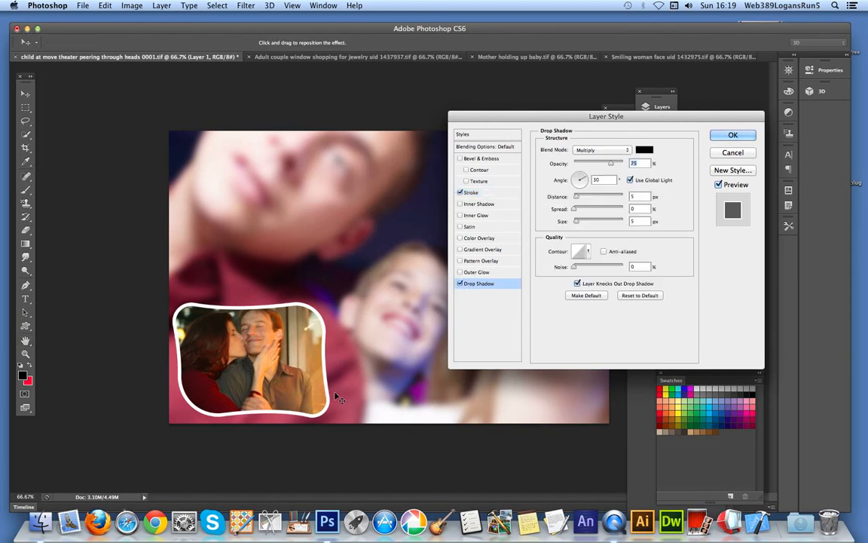
{"action": "left_click_drag", "start_coordinate": [339, 400], "coordinate": [335, 414]}
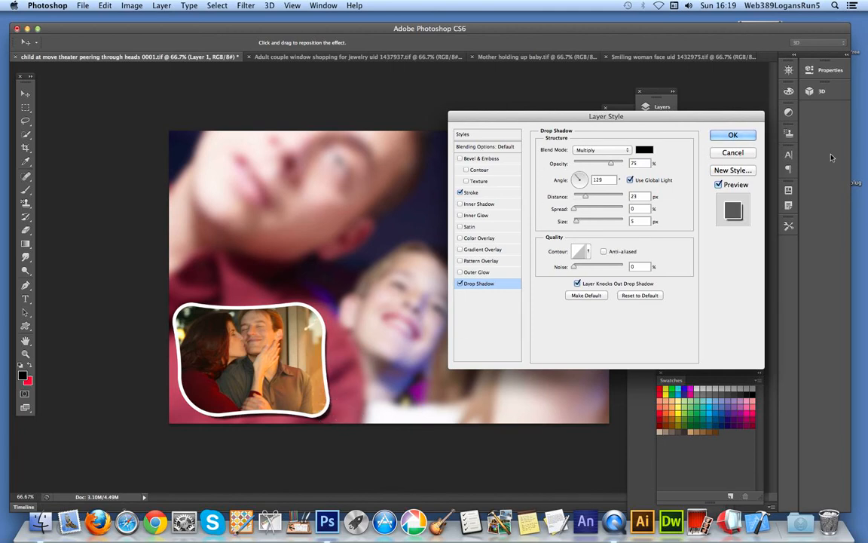
{"action": "left_click", "coordinate": [733, 134]}
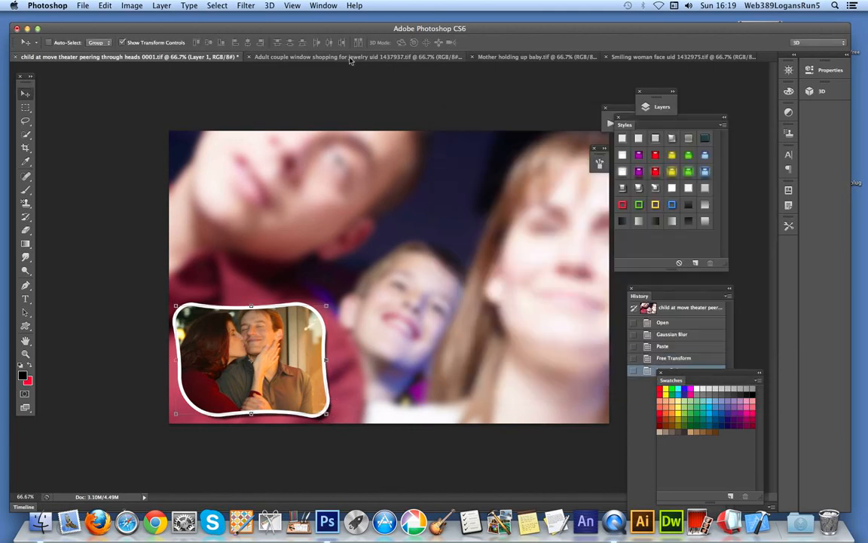
On the mother-and-baby photo, make a curved frame-shaped Quick Mask selection around them and copy it
{"action": "left_click", "coordinate": [535, 57]}
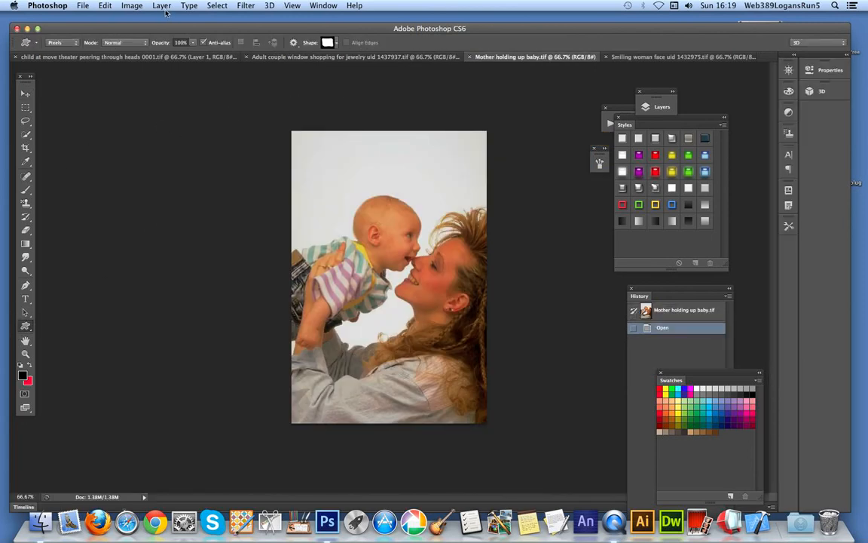
{"action": "left_click", "coordinate": [327, 43]}
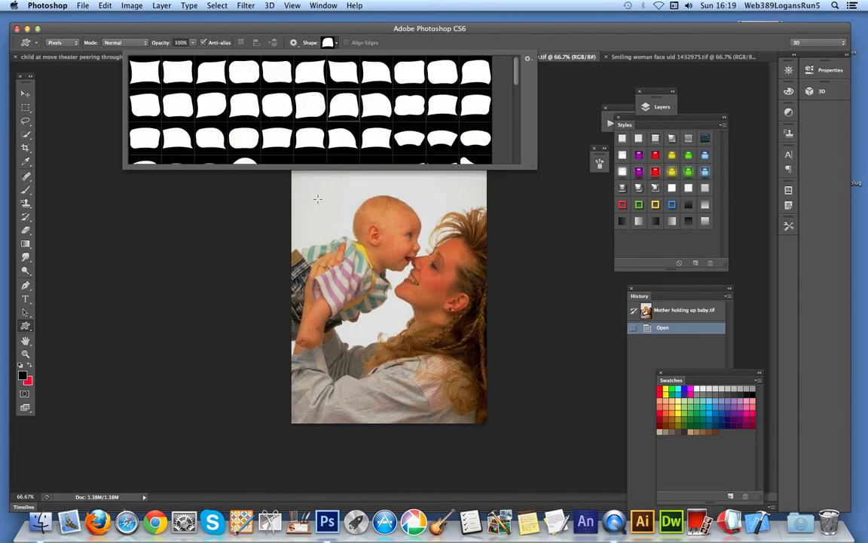
{"action": "left_click", "coordinate": [24, 392]}
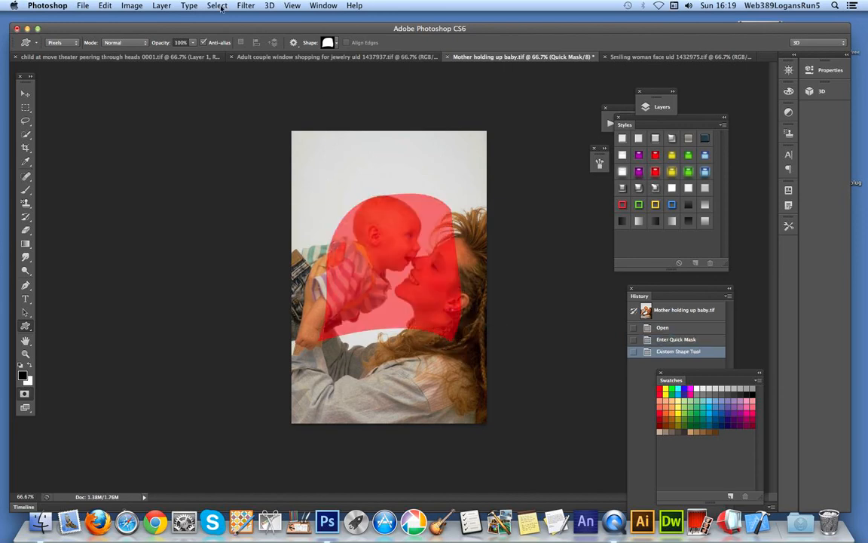
{"action": "mouse_move", "coordinate": [57, 386]}
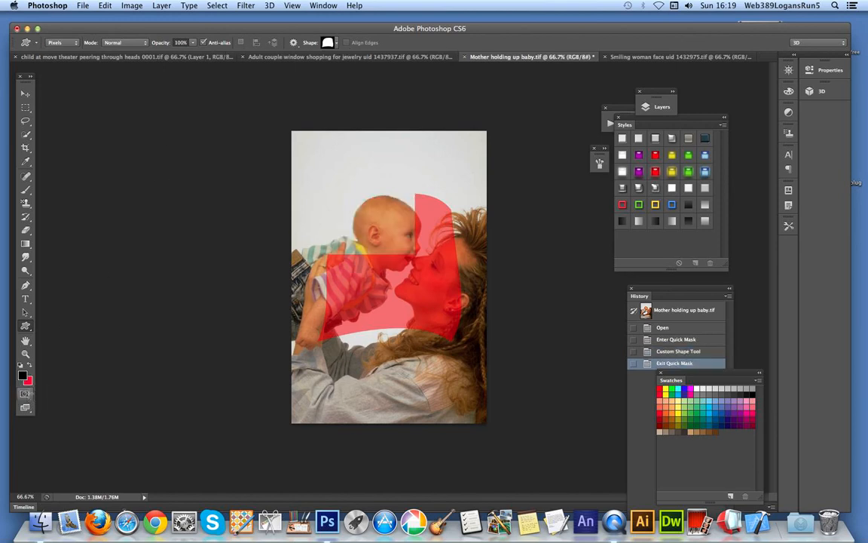
{"action": "left_click", "coordinate": [217, 6]}
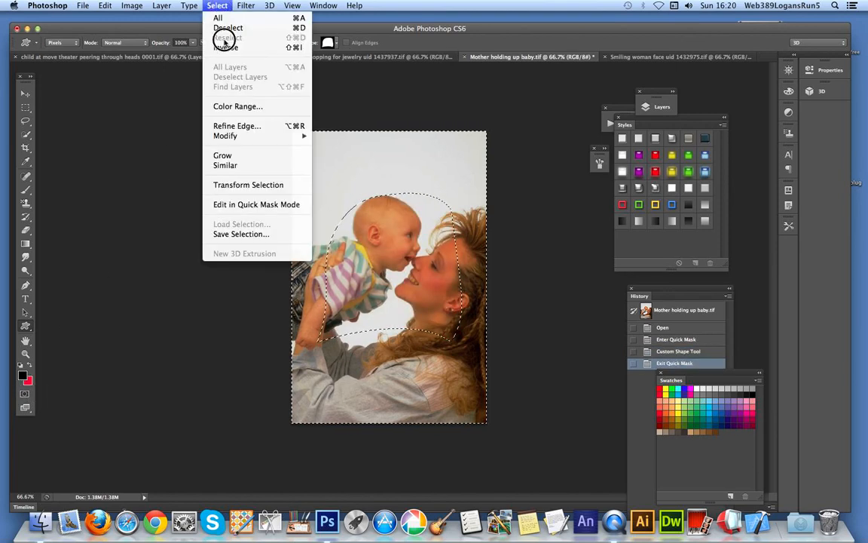
{"action": "left_click", "coordinate": [105, 6]}
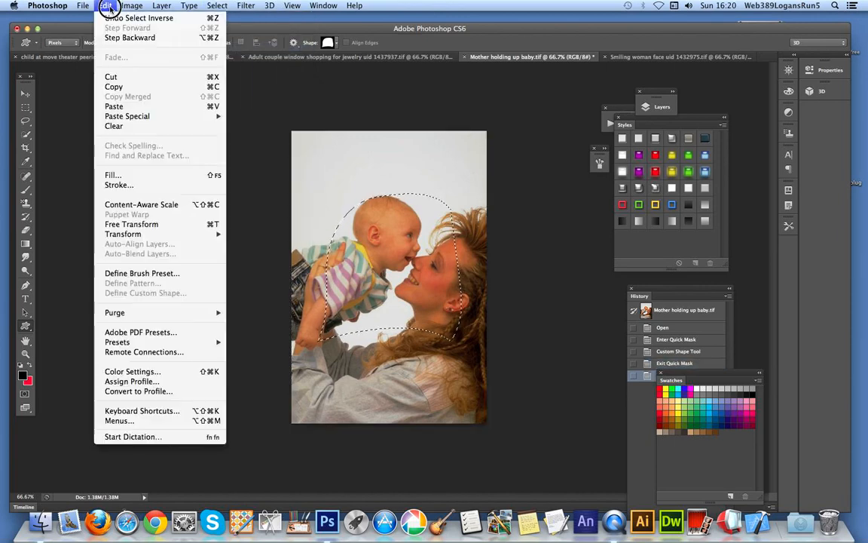
{"action": "mouse_move", "coordinate": [112, 86]}
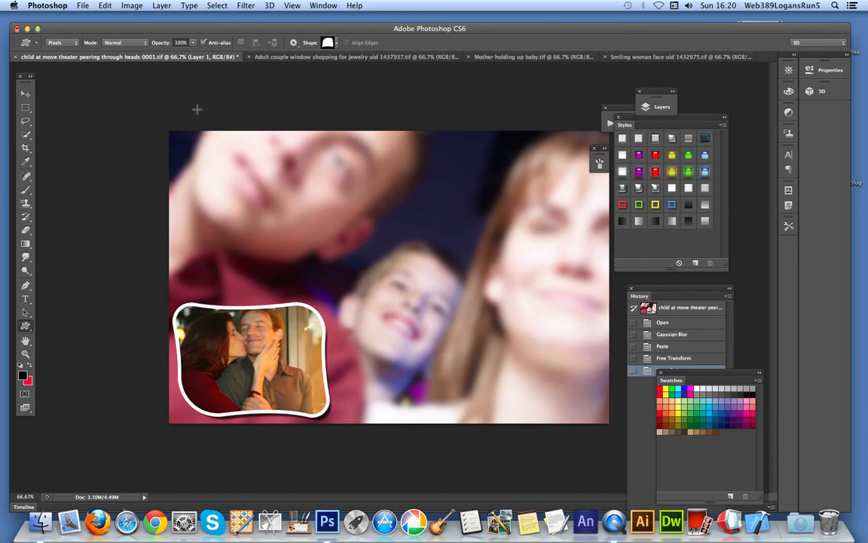
Paste the mother-and-baby cutout into the collage and move it to overlap the couple frame
{"action": "left_click", "coordinate": [106, 6]}
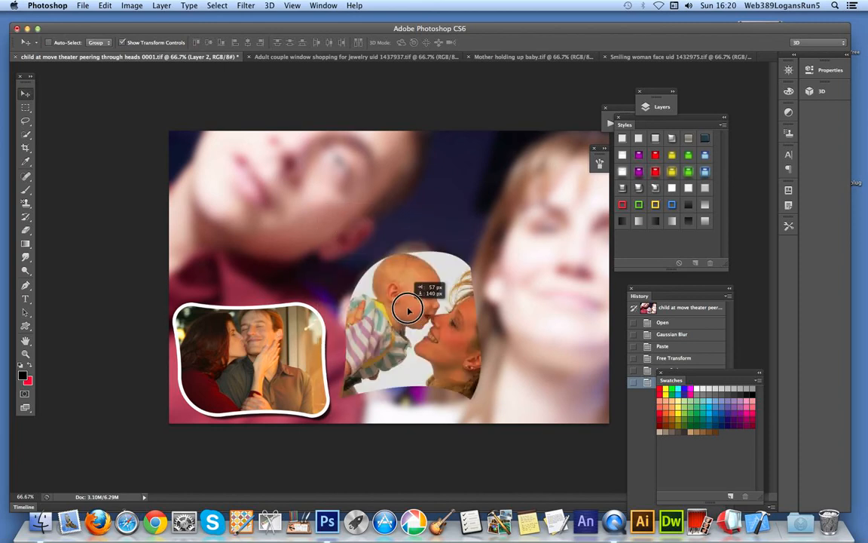
{"action": "left_click_drag", "start_coordinate": [410, 310], "coordinate": [361, 302]}
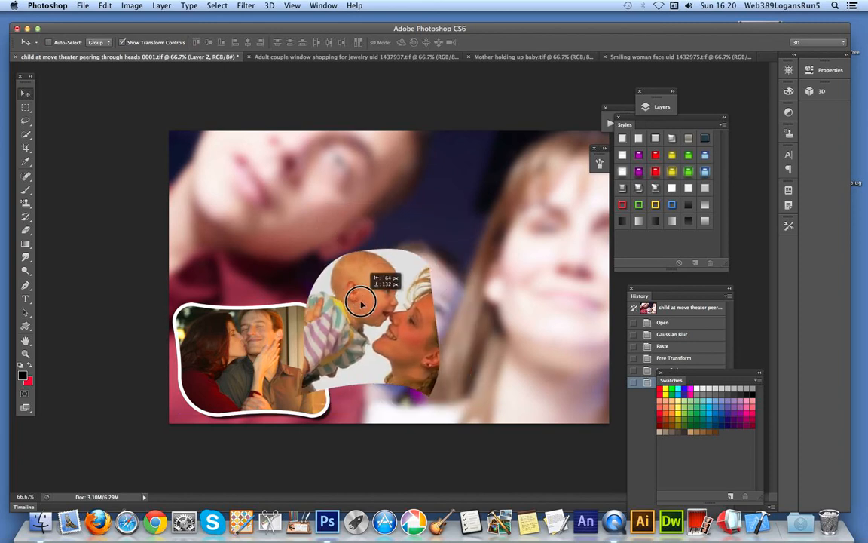
{"action": "left_click_drag", "start_coordinate": [360, 302], "coordinate": [334, 234]}
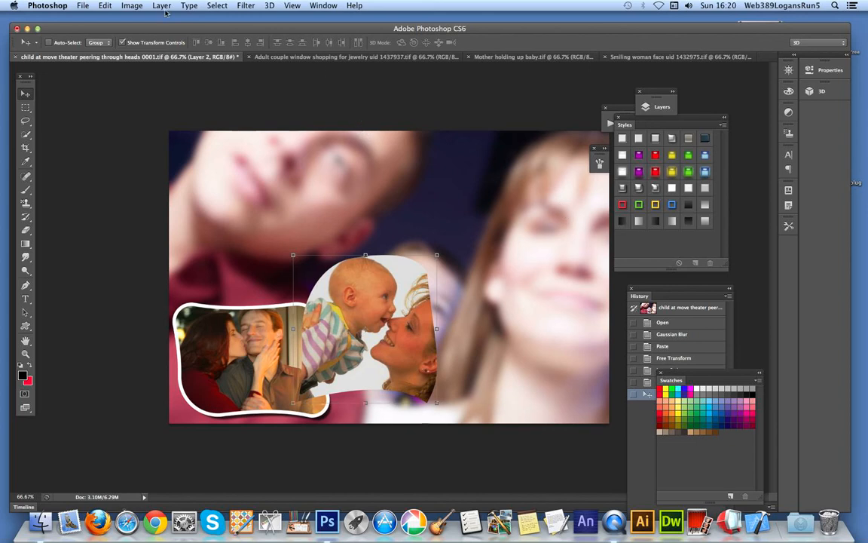
Add a white stroke and enable a drop shadow on the mother-and-baby cutout
{"action": "left_click", "coordinate": [161, 7]}
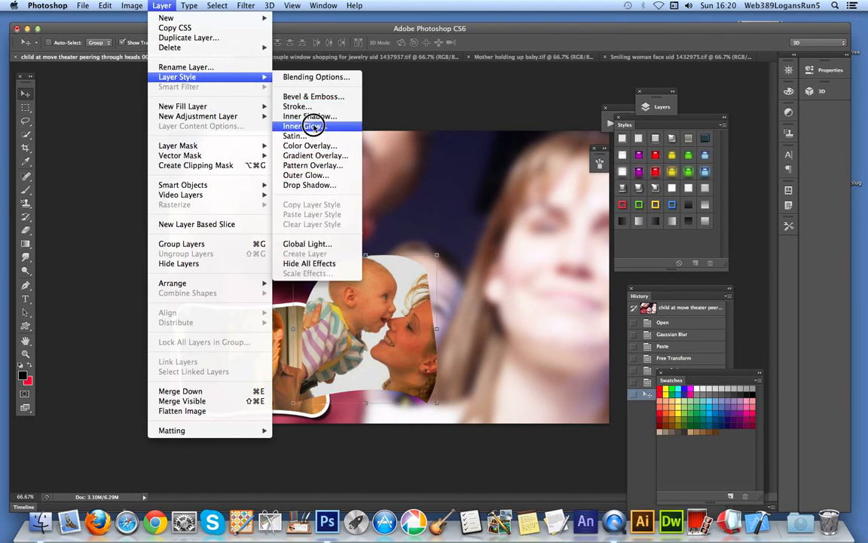
{"action": "left_click", "coordinate": [297, 105]}
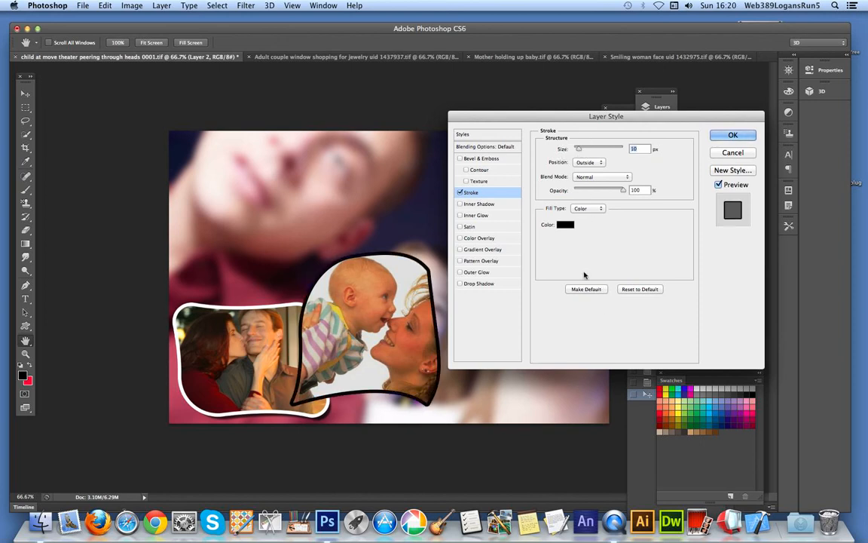
{"action": "left_click", "coordinate": [565, 223]}
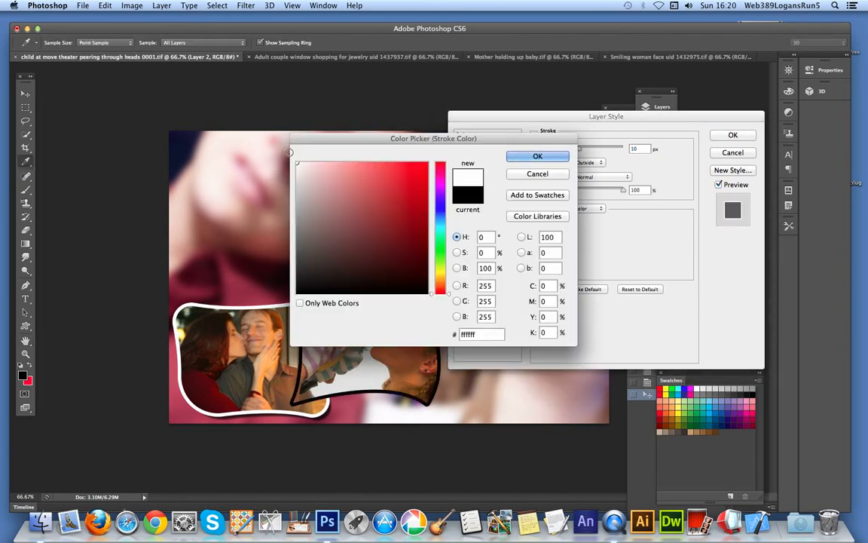
{"action": "left_click", "coordinate": [536, 155]}
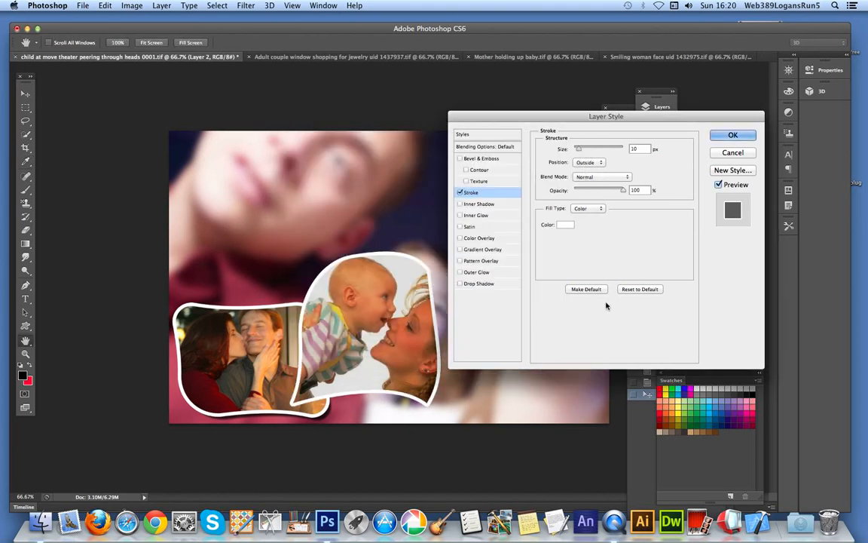
{"action": "mouse_move", "coordinate": [543, 208]}
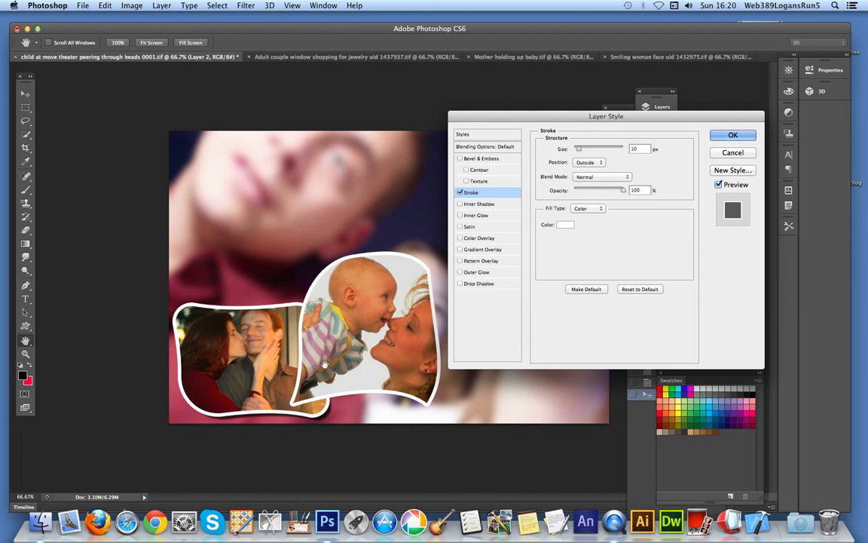
{"action": "left_click", "coordinate": [461, 283]}
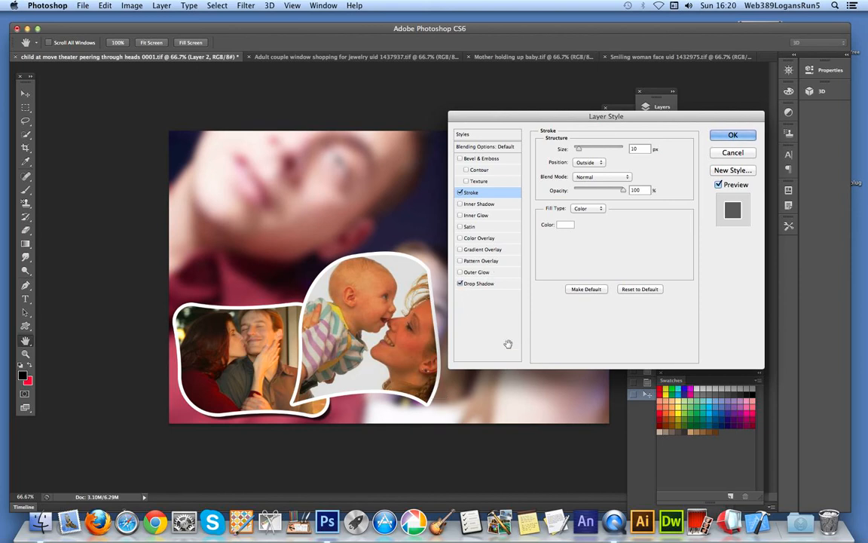
{"action": "left_click", "coordinate": [479, 283]}
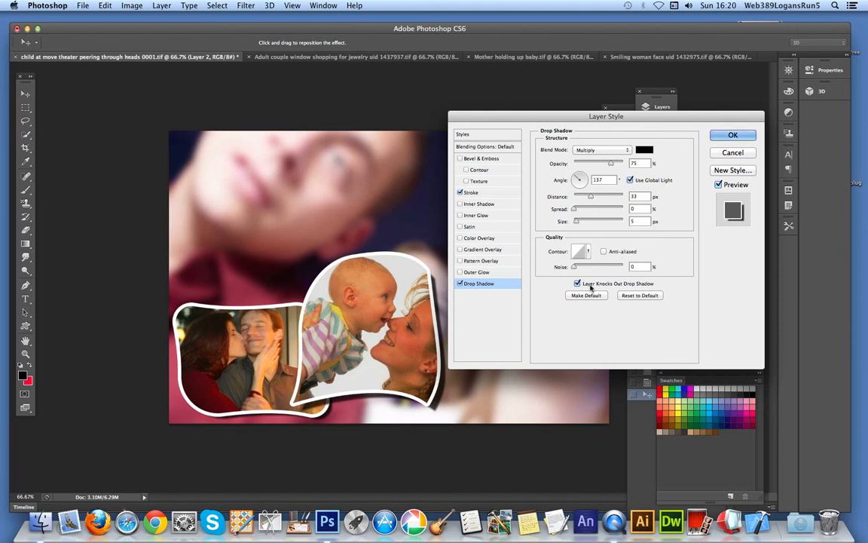
{"action": "mouse_move", "coordinate": [451, 159]}
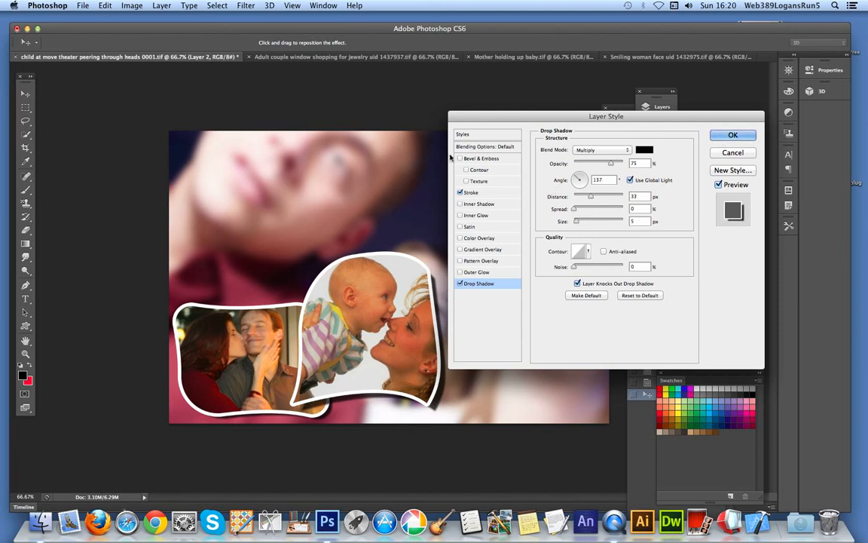
Try Bevel & Emboss, turn it back off, and apply the stroke and shadow
{"action": "left_click", "coordinate": [462, 159]}
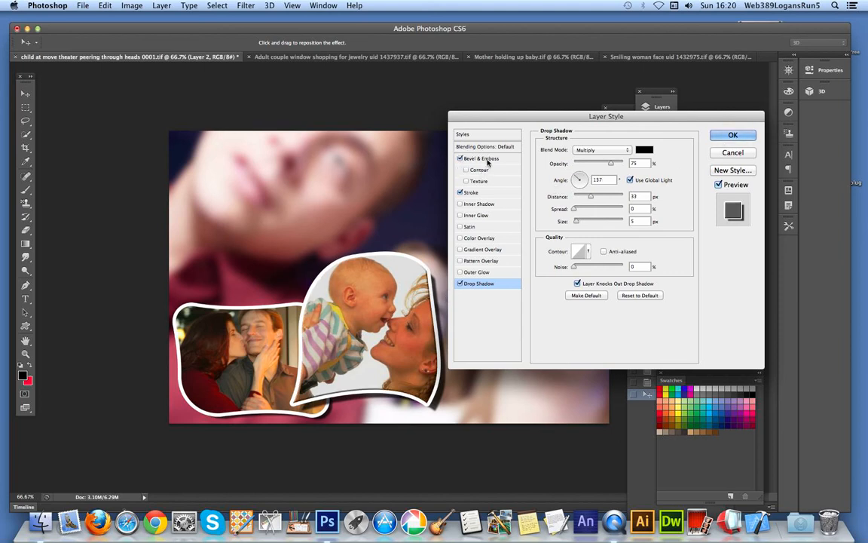
{"action": "left_click", "coordinate": [481, 158]}
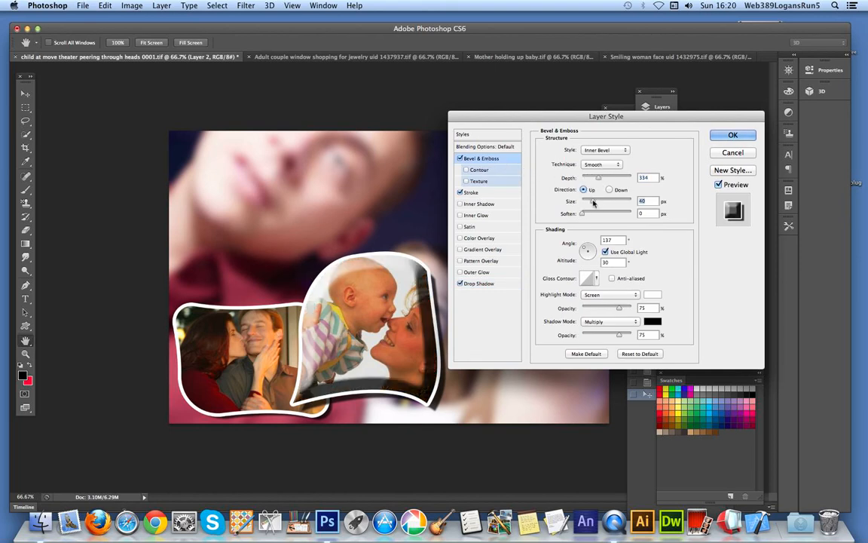
{"action": "left_click", "coordinate": [461, 158]}
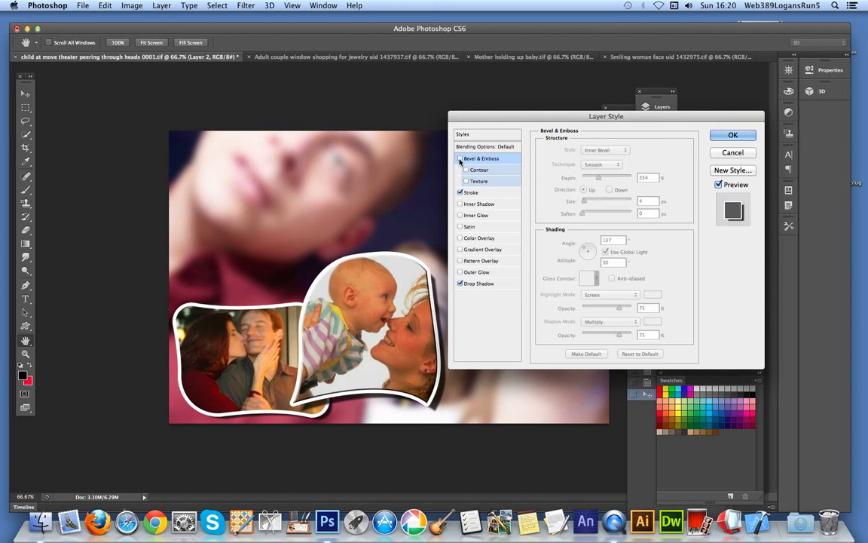
{"action": "left_click", "coordinate": [732, 134]}
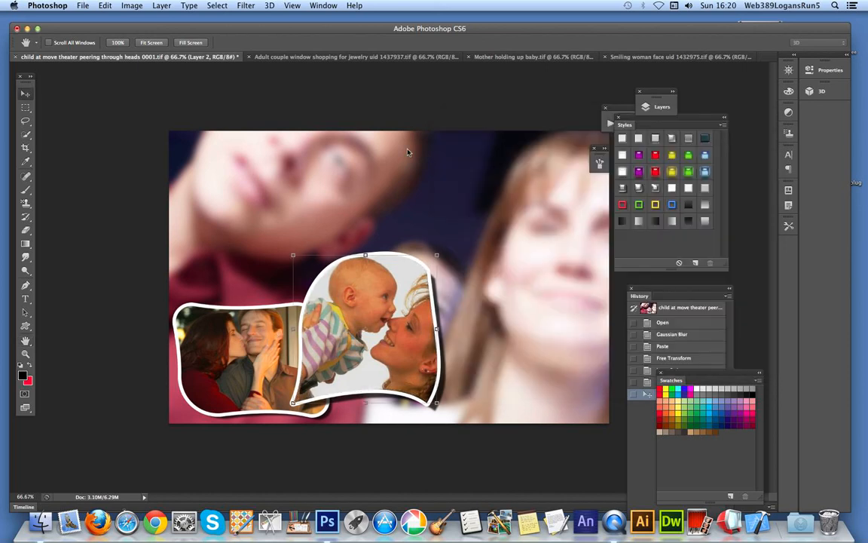
On the smiling woman photo, draw a pixel custom shape over her face and undo it
{"action": "left_click", "coordinate": [24, 93]}
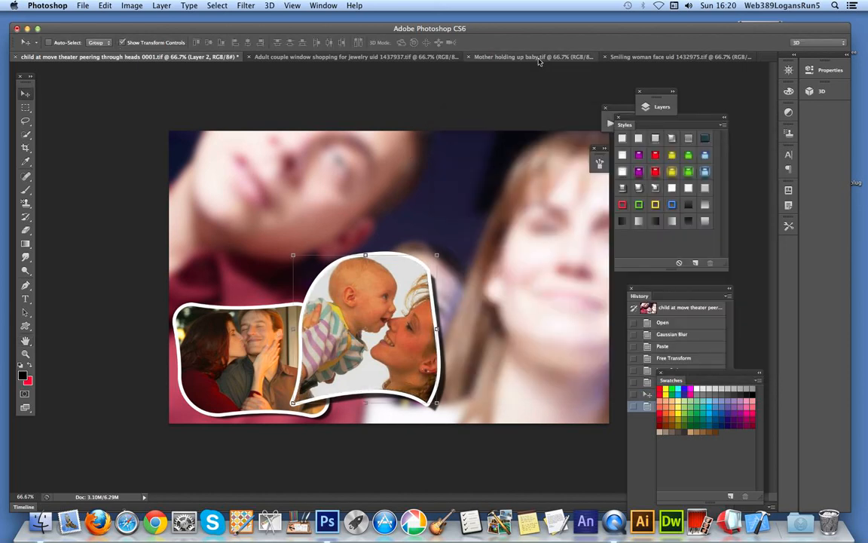
{"action": "left_click", "coordinate": [678, 57]}
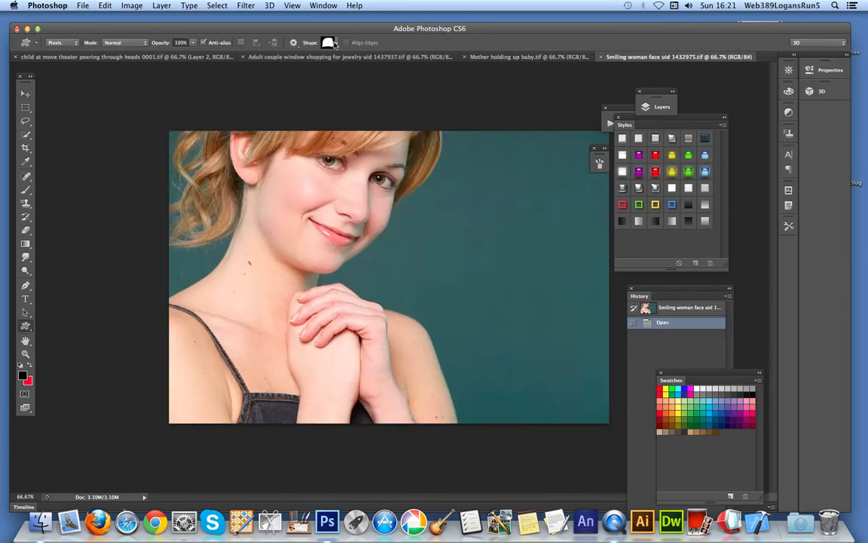
{"action": "left_click", "coordinate": [335, 42]}
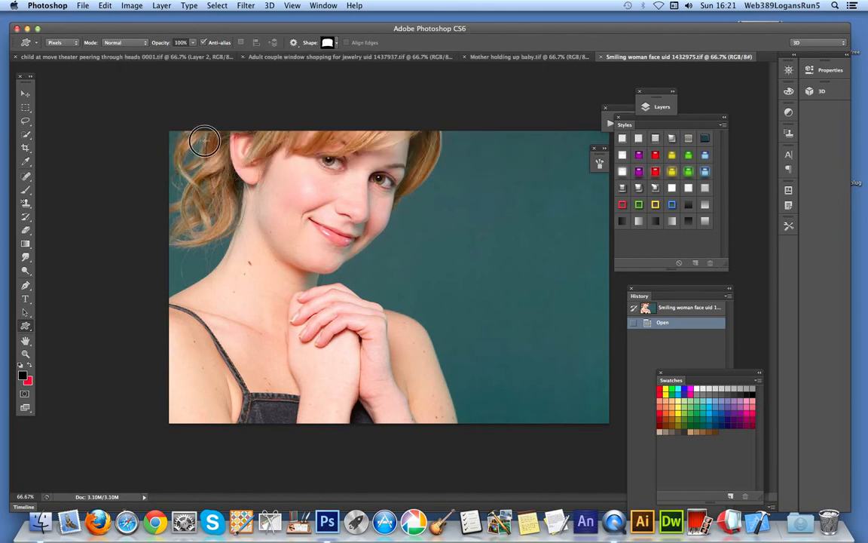
{"action": "left_click_drag", "start_coordinate": [204, 142], "coordinate": [425, 315]}
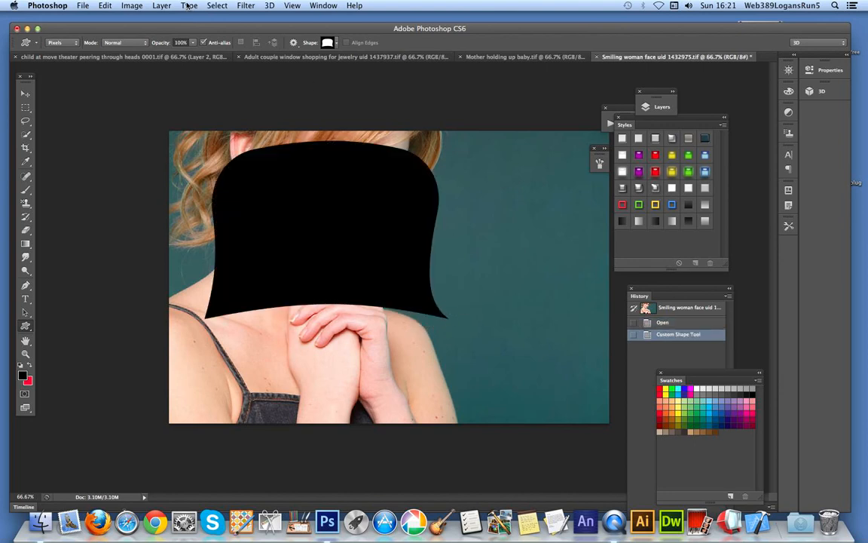
{"action": "left_click", "coordinate": [105, 6]}
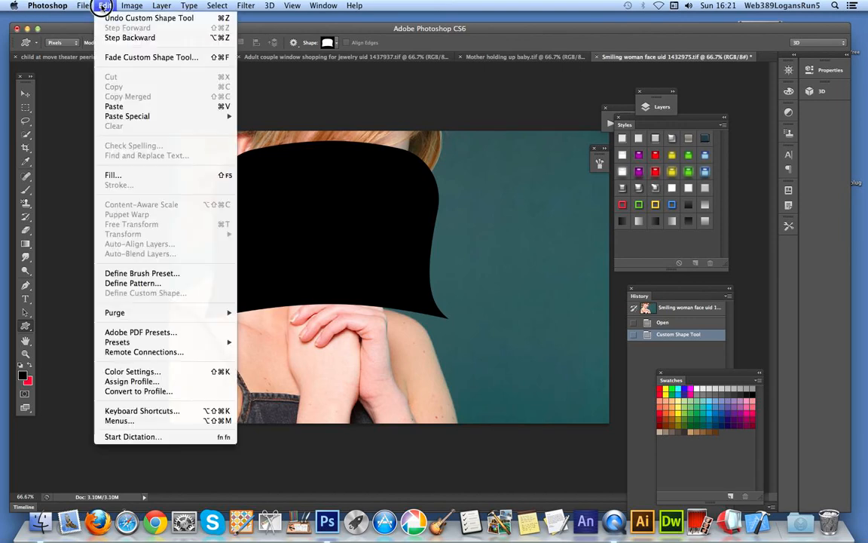
{"action": "left_click", "coordinate": [148, 19]}
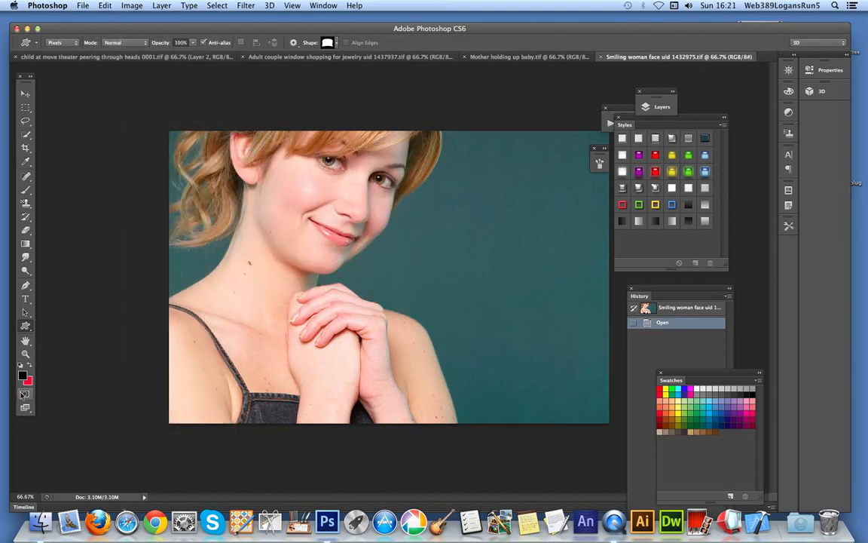
Redo the curved frame shape in Quick Mask and copy the resulting face selection
{"action": "left_click", "coordinate": [24, 392]}
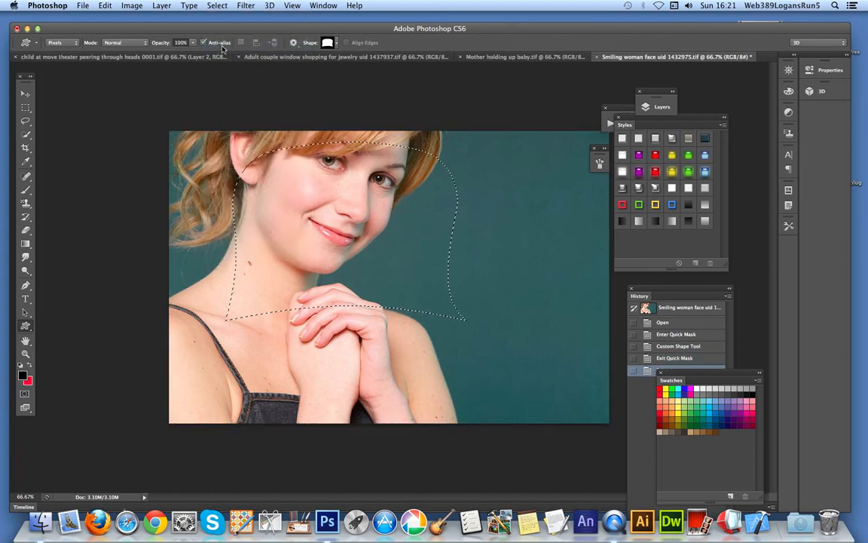
{"action": "left_click", "coordinate": [106, 6]}
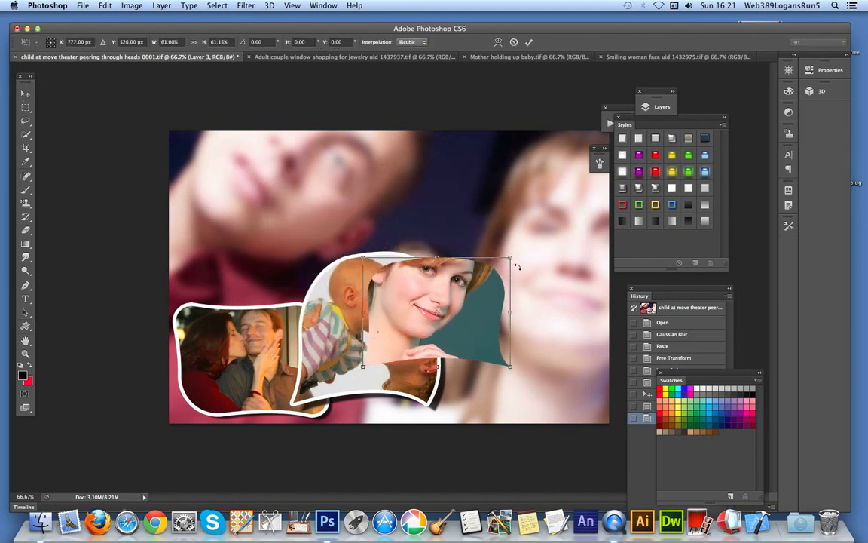
Position the pasted face cutout right of the baby photo, tilt it, and commit the transform
{"action": "left_click_drag", "start_coordinate": [518, 265], "coordinate": [527, 302]}
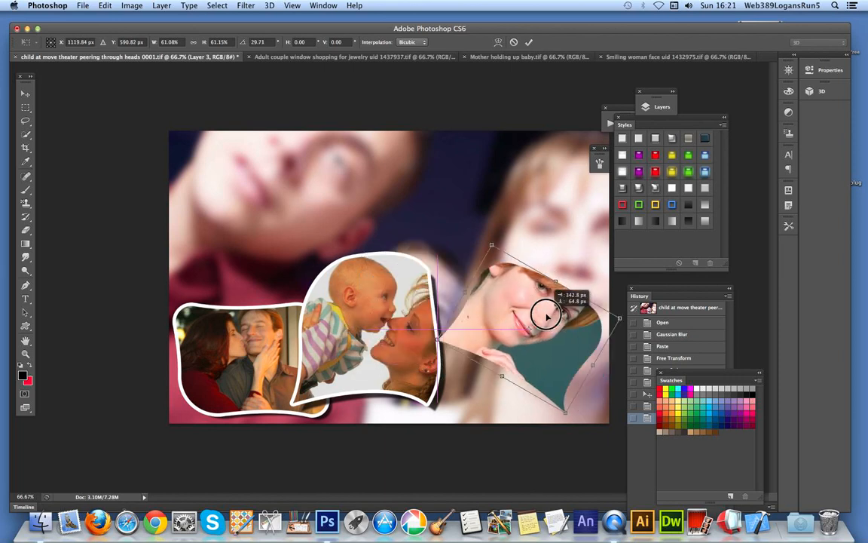
{"action": "left_click_drag", "start_coordinate": [546, 315], "coordinate": [515, 283]}
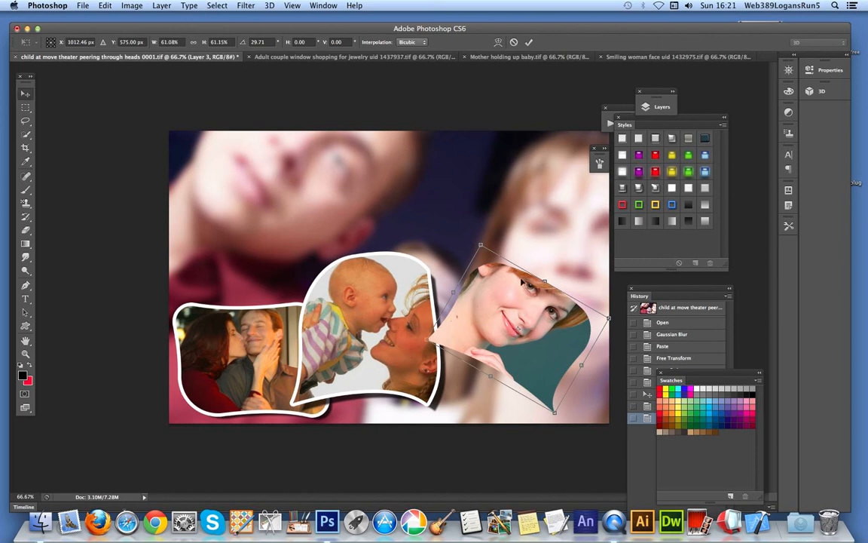
{"action": "left_click", "coordinate": [161, 6]}
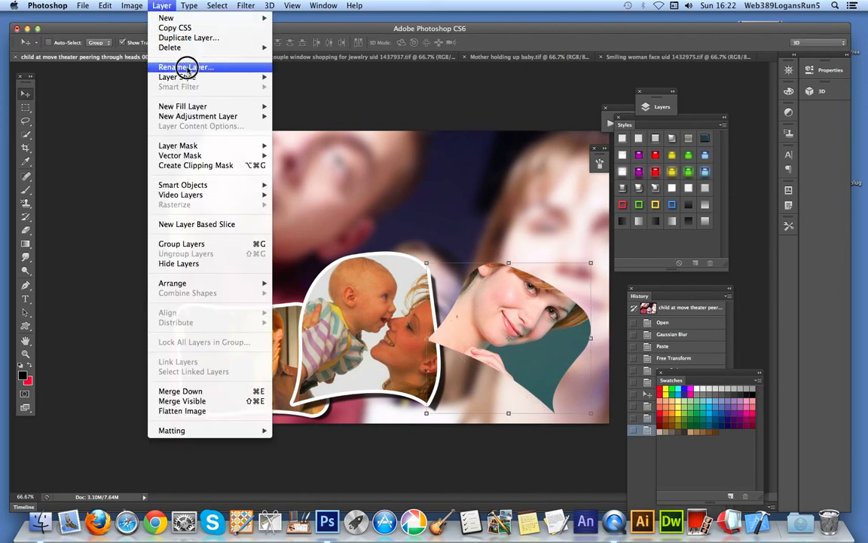
{"action": "mouse_move", "coordinate": [176, 76]}
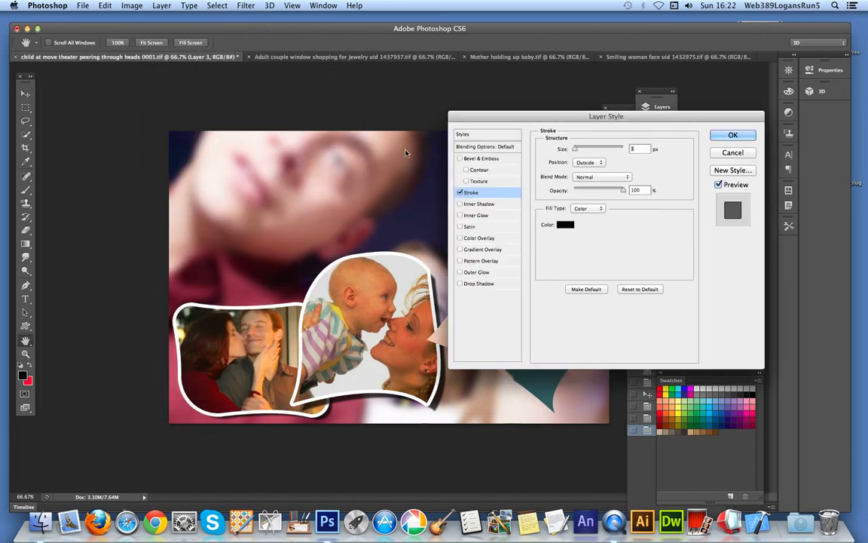
Set the face cutout's stroke to white, then try gradient and scaled pattern fills
{"action": "left_click", "coordinate": [566, 225]}
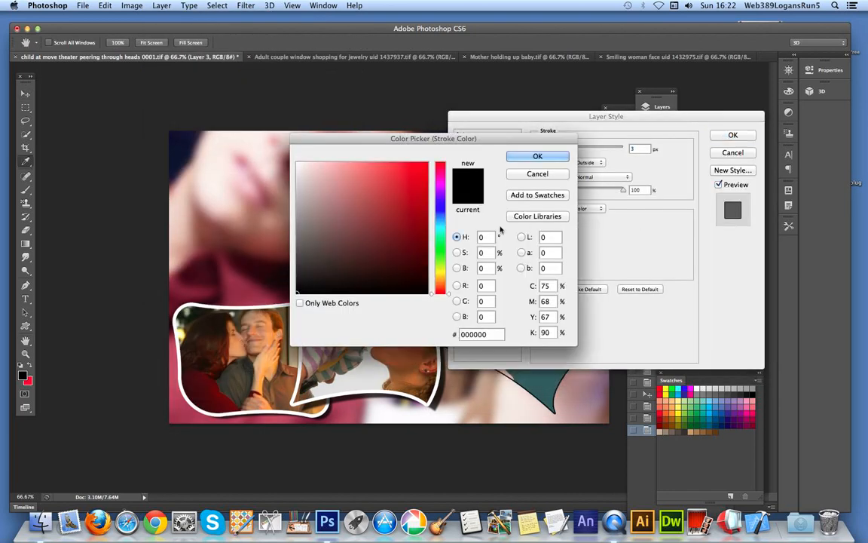
{"action": "left_click", "coordinate": [299, 163]}
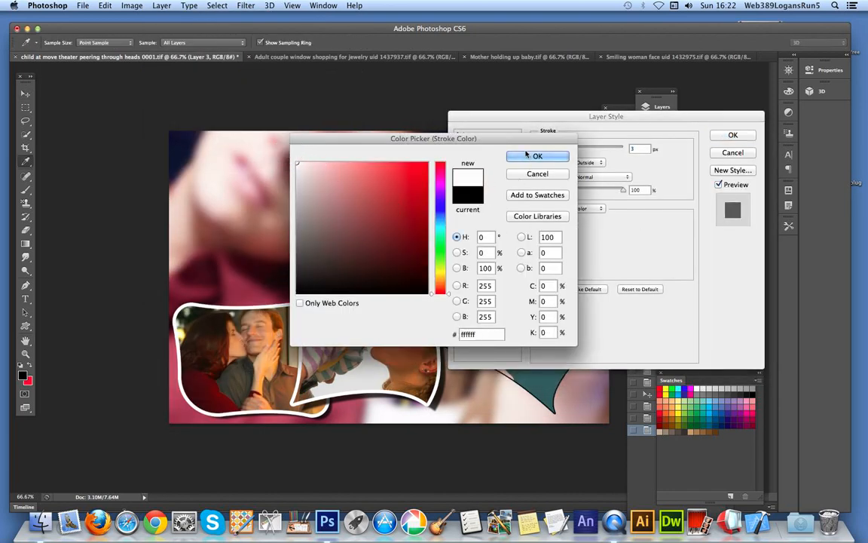
{"action": "left_click", "coordinate": [536, 155]}
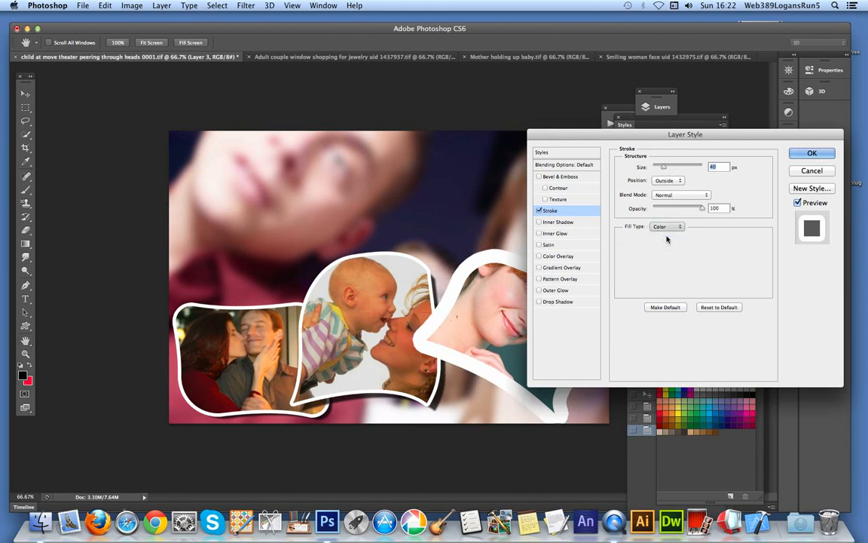
{"action": "left_click", "coordinate": [666, 226]}
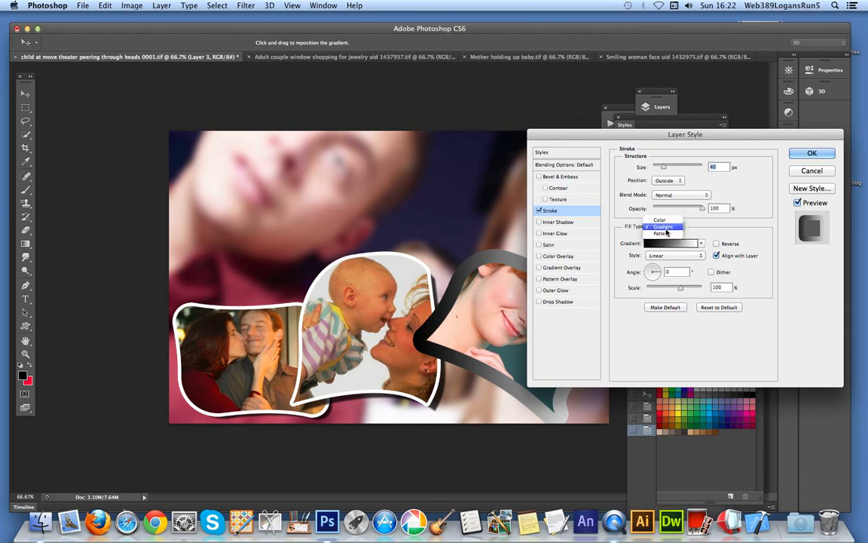
{"action": "left_click", "coordinate": [660, 232]}
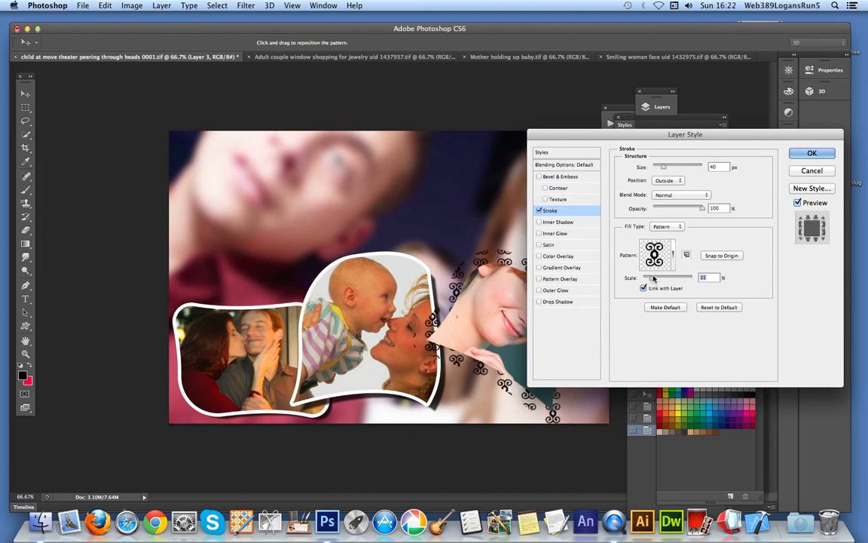
{"action": "left_click_drag", "start_coordinate": [684, 134], "coordinate": [731, 136]}
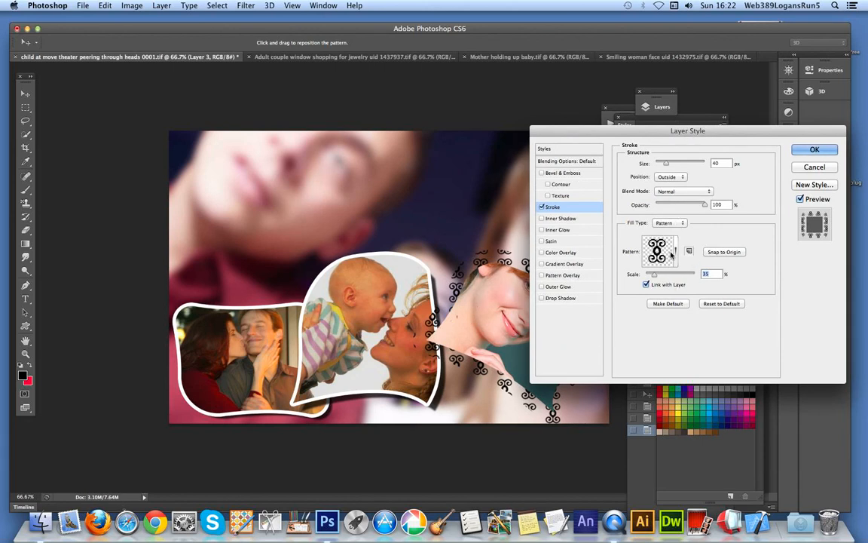
Return the stroke to solid white colour and add a drop shadow to the face photo
{"action": "left_click", "coordinate": [669, 223]}
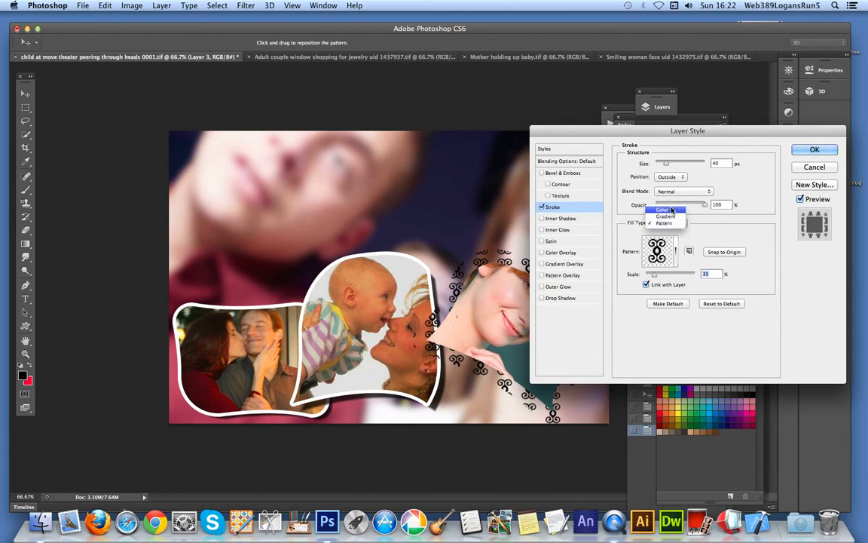
{"action": "left_click", "coordinate": [664, 208]}
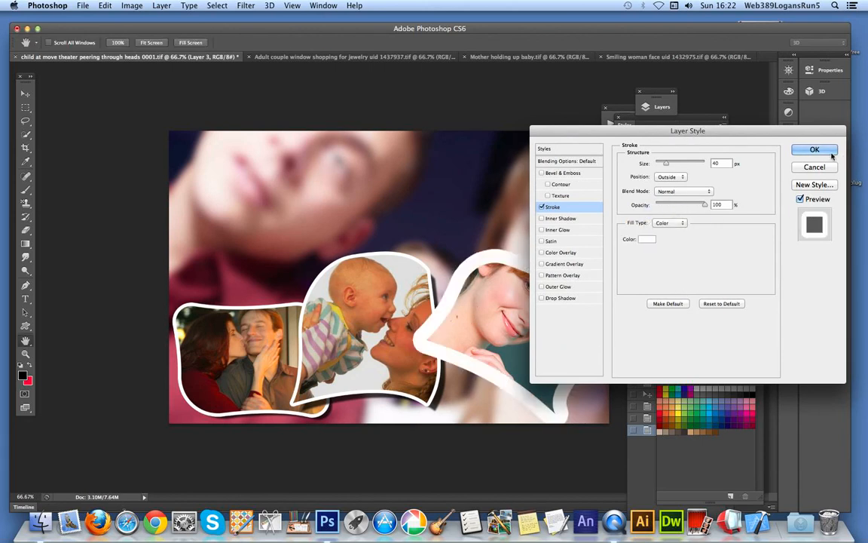
{"action": "left_click", "coordinate": [561, 299]}
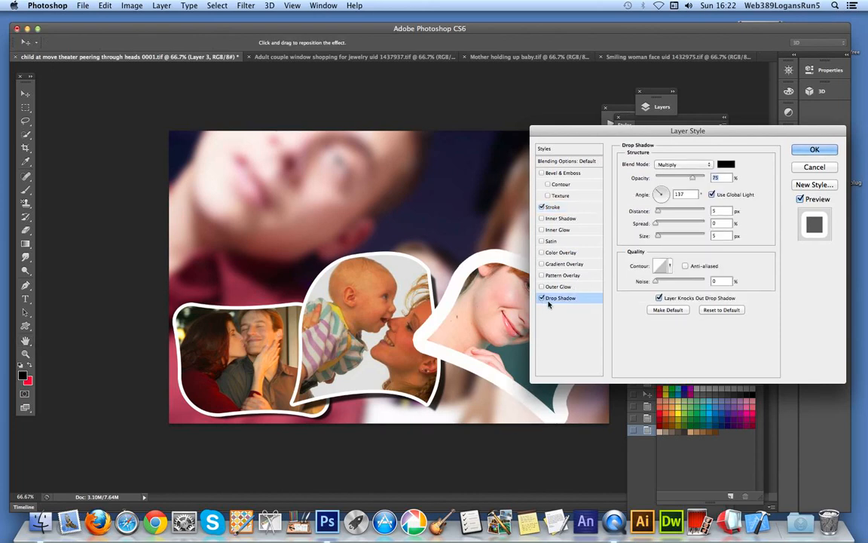
{"action": "mouse_move", "coordinate": [608, 284]}
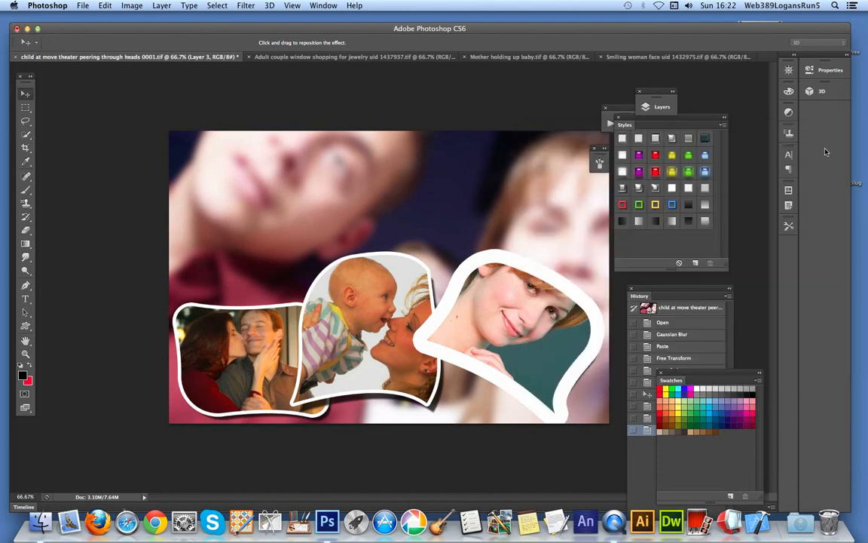
{"action": "left_click", "coordinate": [162, 6]}
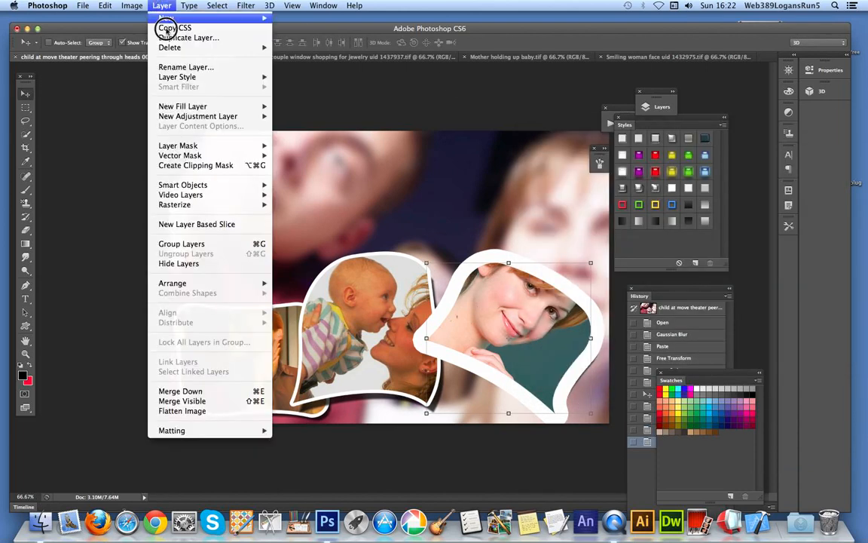